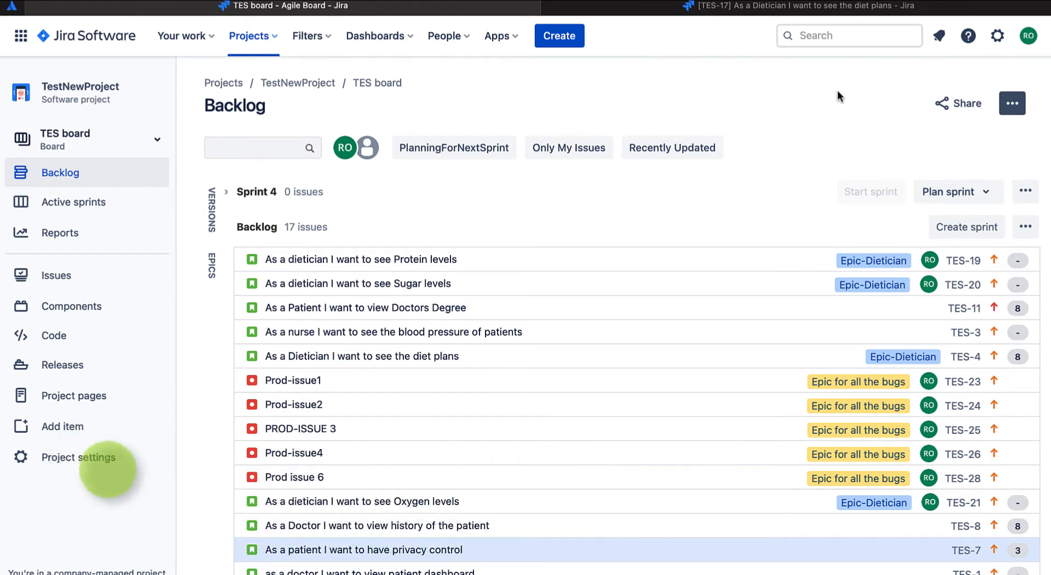
Start creating a new board from the TES backlog's ••• menu.
{"action": "left_click", "coordinate": [1011, 103]}
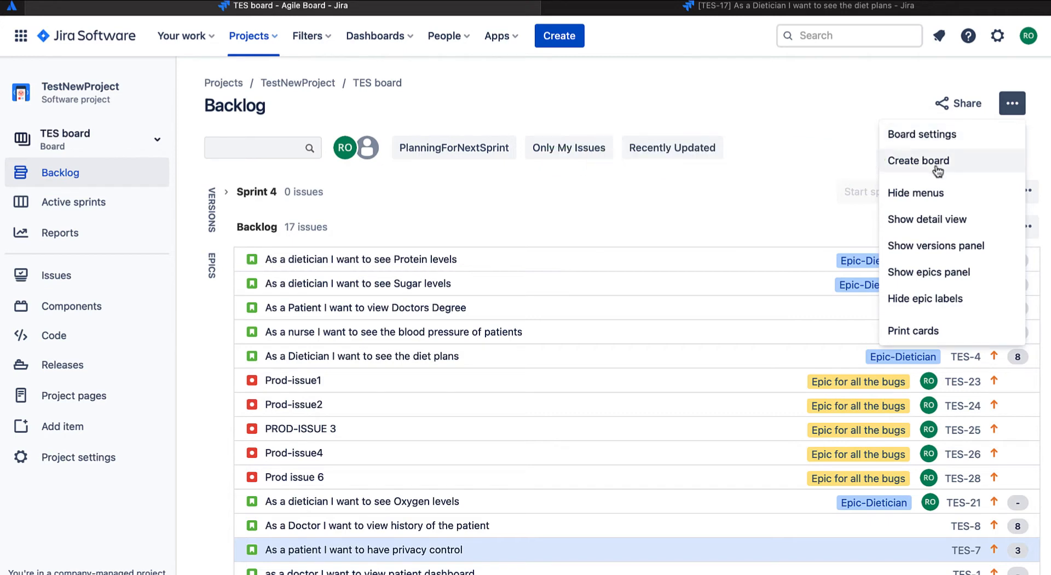
{"action": "left_click", "coordinate": [918, 160]}
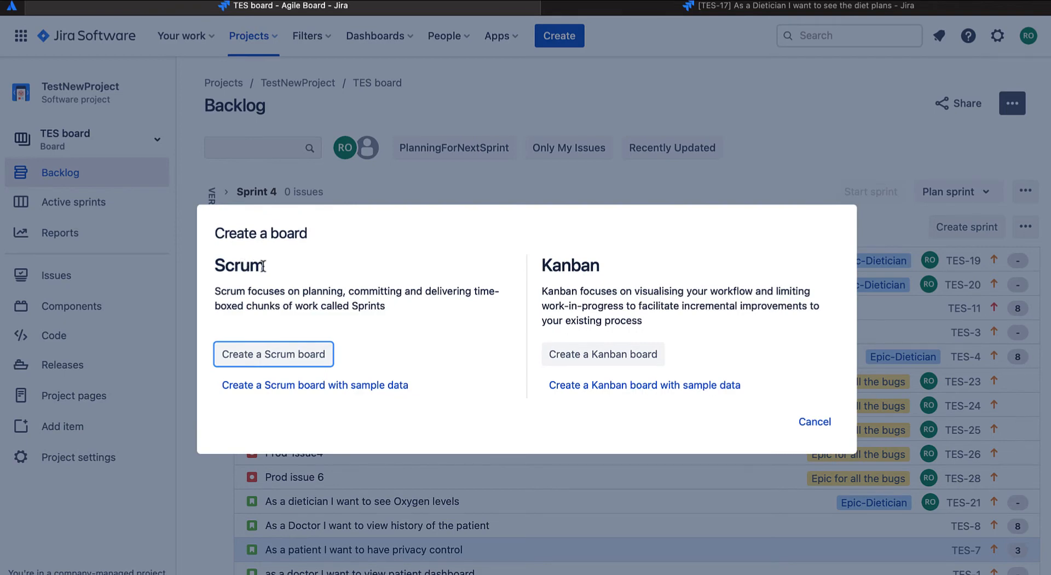
{"action": "mouse_move", "coordinate": [503, 275]}
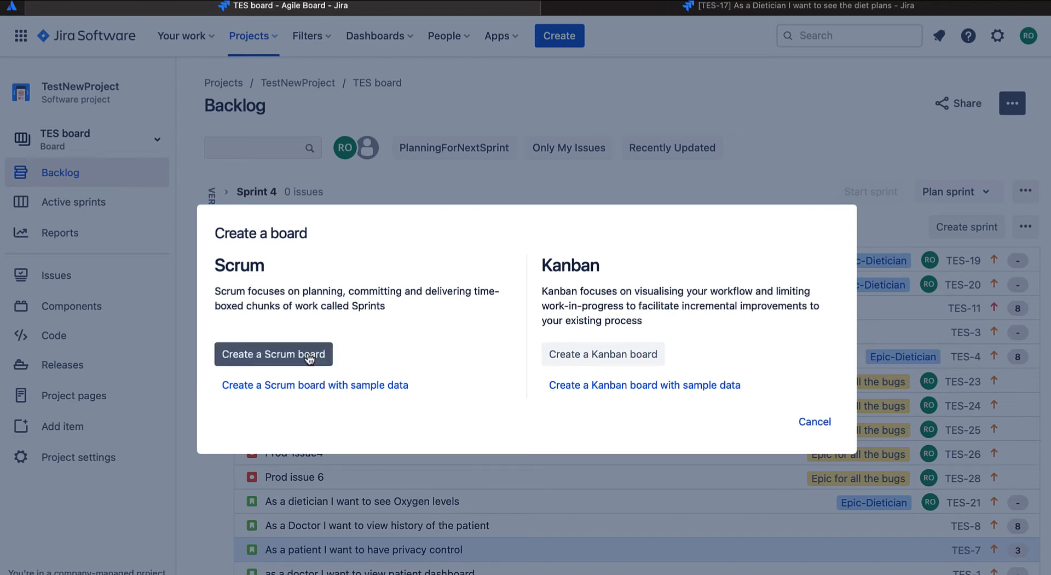
Choose a Scrum board and review the existing-project and saved-filter source options.
{"action": "left_click", "coordinate": [273, 354]}
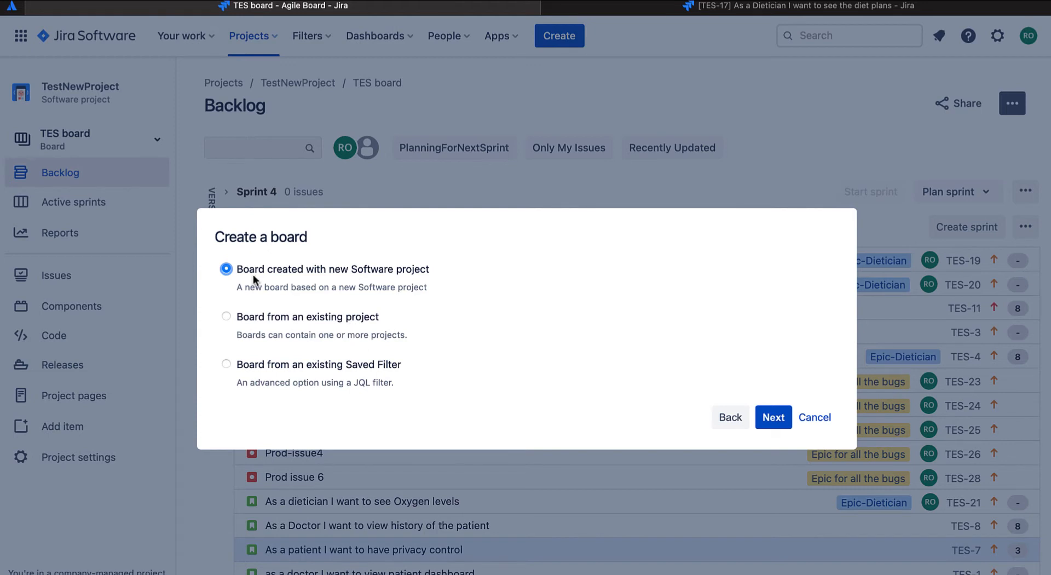
{"action": "mouse_move", "coordinate": [323, 278]}
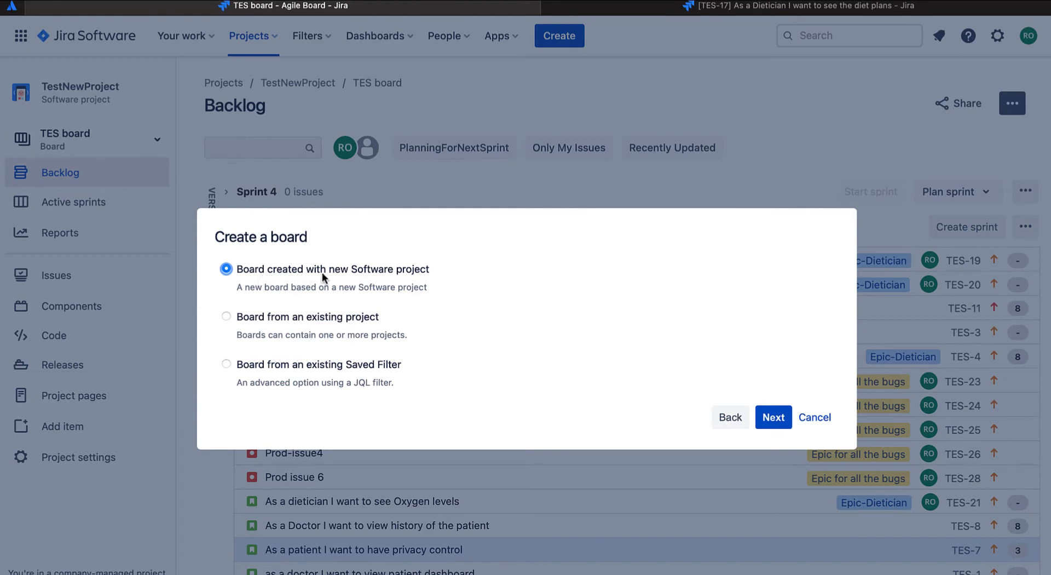
{"action": "mouse_move", "coordinate": [407, 279]}
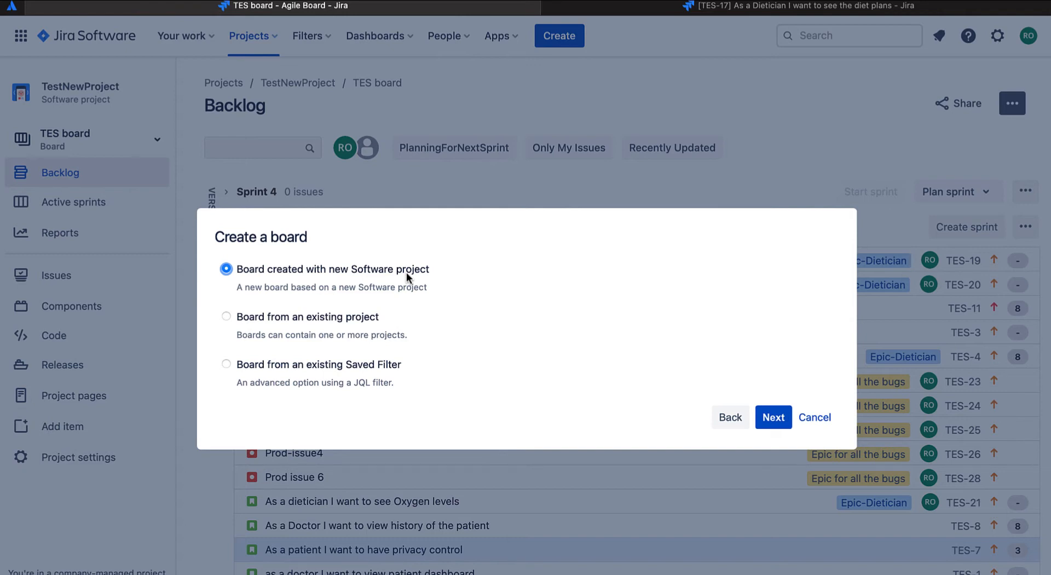
{"action": "left_click", "coordinate": [225, 316]}
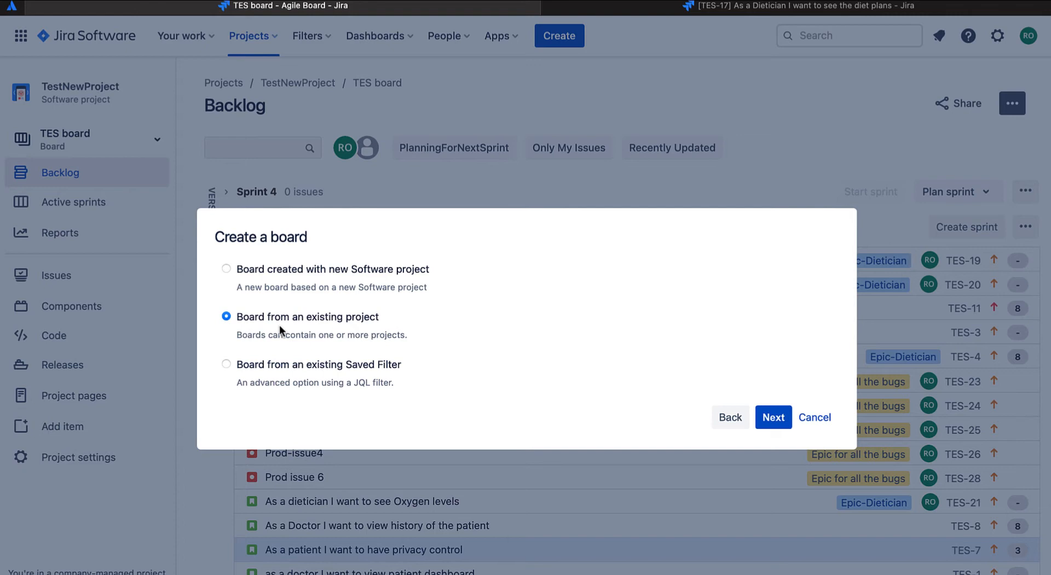
{"action": "mouse_move", "coordinate": [261, 327]}
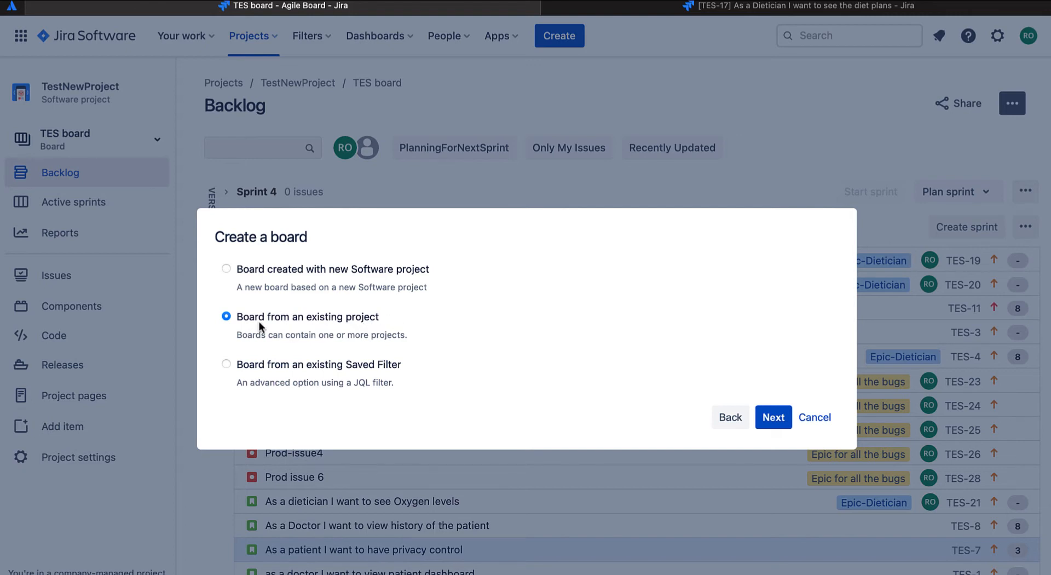
{"action": "mouse_move", "coordinate": [250, 374]}
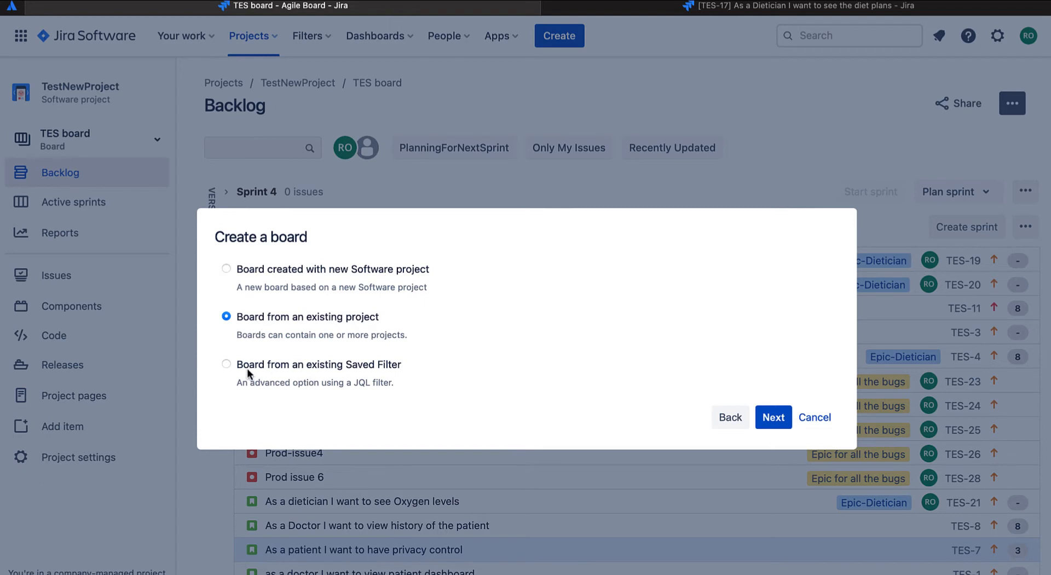
{"action": "left_click", "coordinate": [226, 363]}
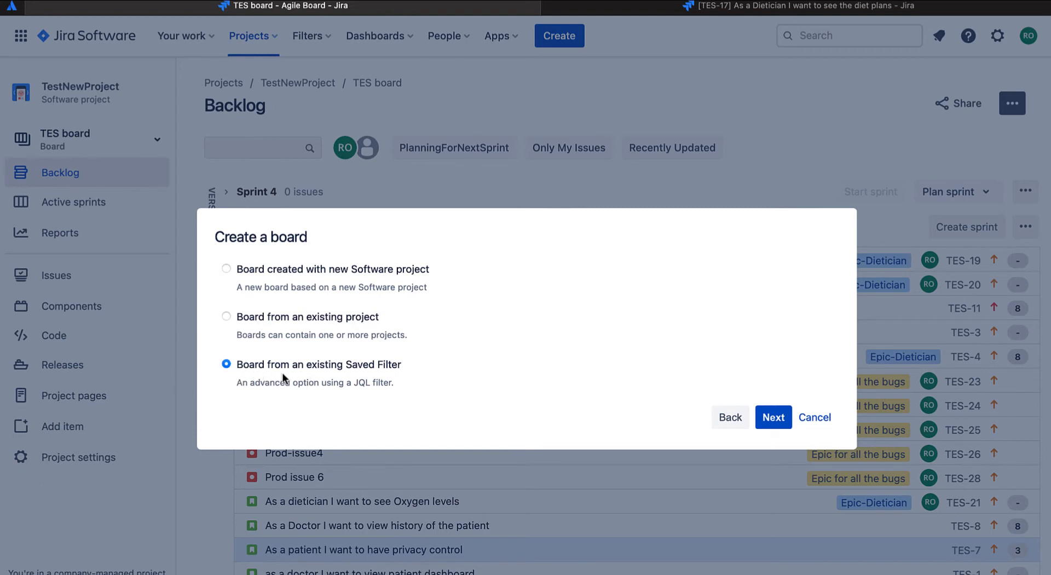
{"action": "mouse_move", "coordinate": [394, 379]}
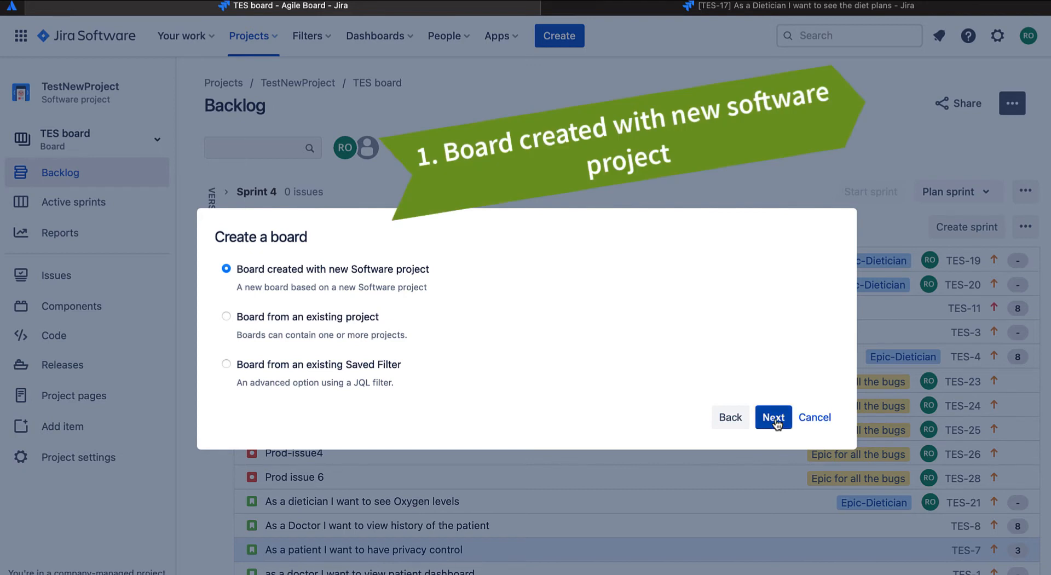
Create the new project NewPROJ with key NEW together with its board.
{"action": "left_click", "coordinate": [773, 417]}
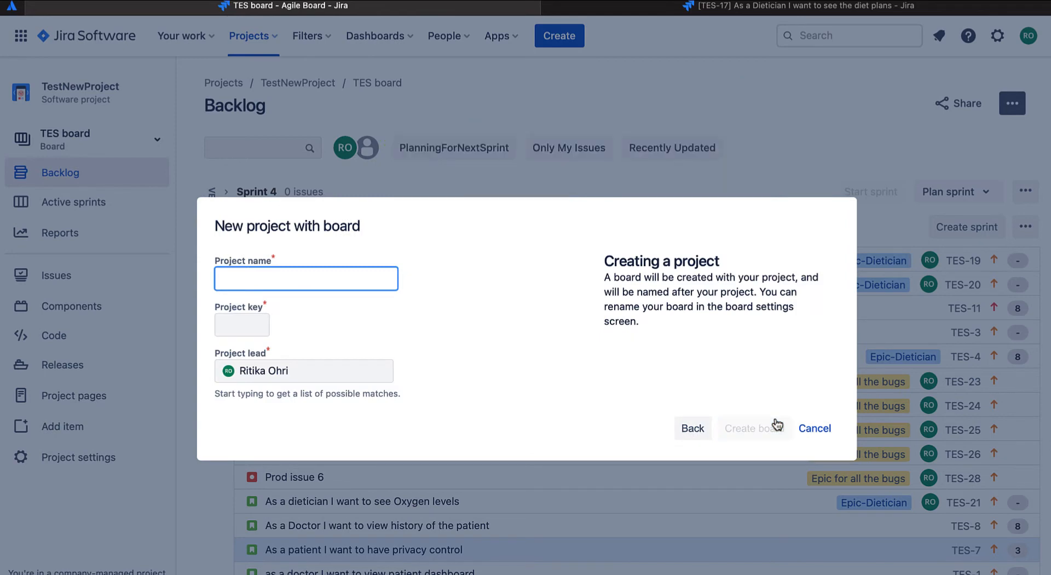
{"action": "left_click", "coordinate": [287, 278]}
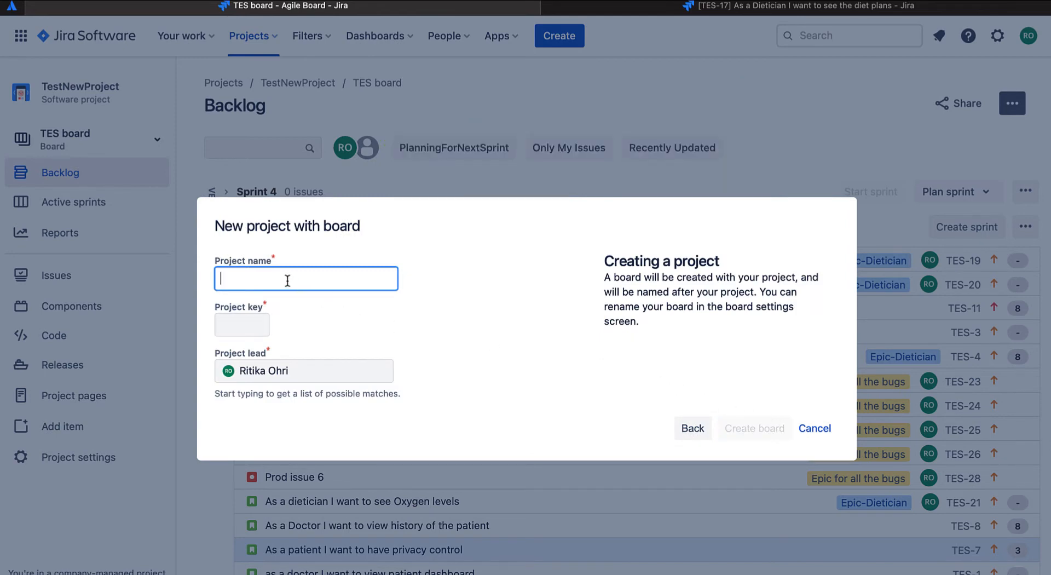
{"action": "type", "text": "R"}
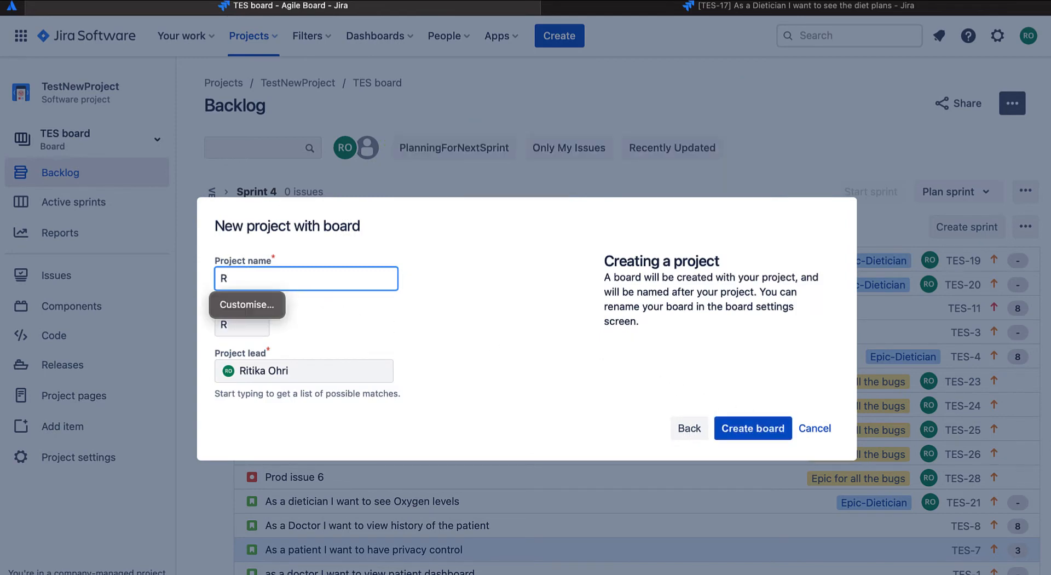
{"action": "type", "text": "N"}
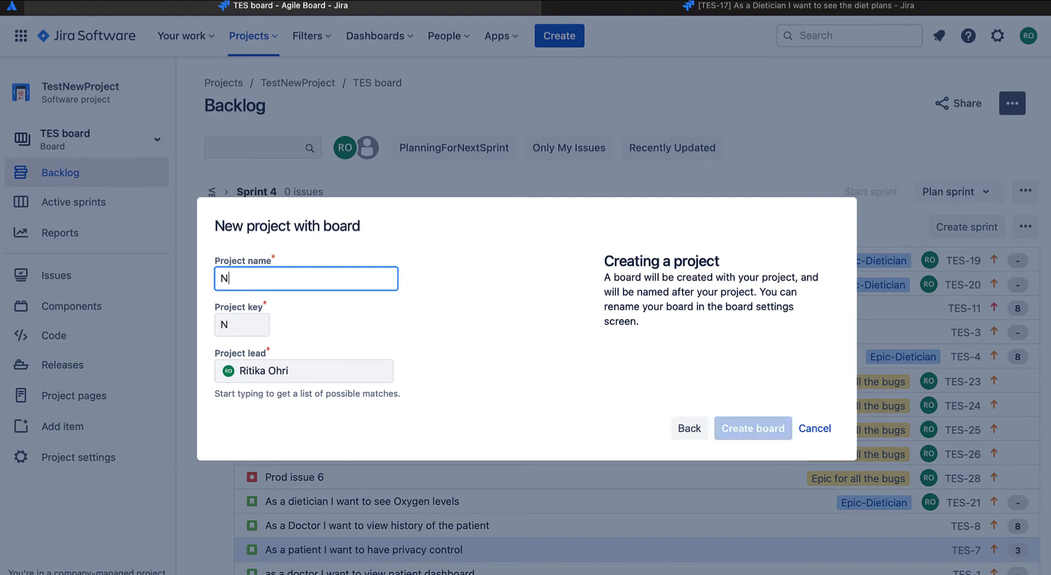
{"action": "type", "text": "ewPROJ"}
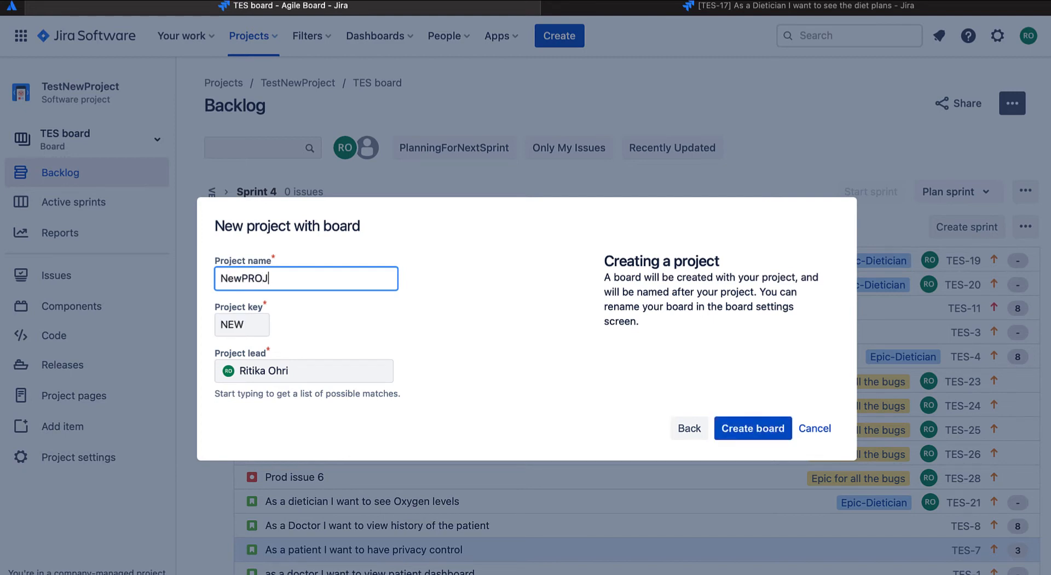
{"action": "mouse_move", "coordinate": [765, 439]}
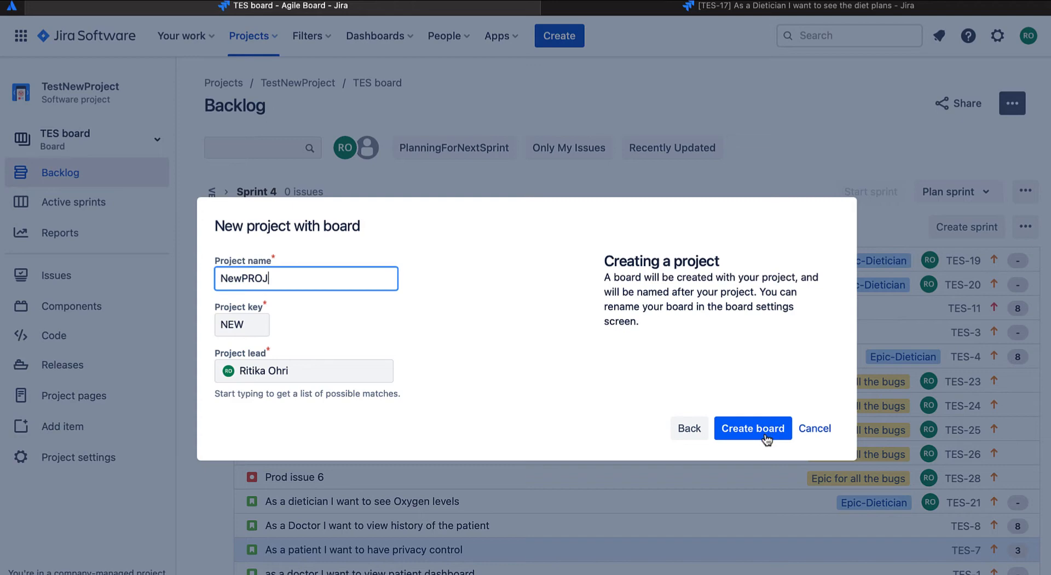
{"action": "left_click", "coordinate": [753, 428]}
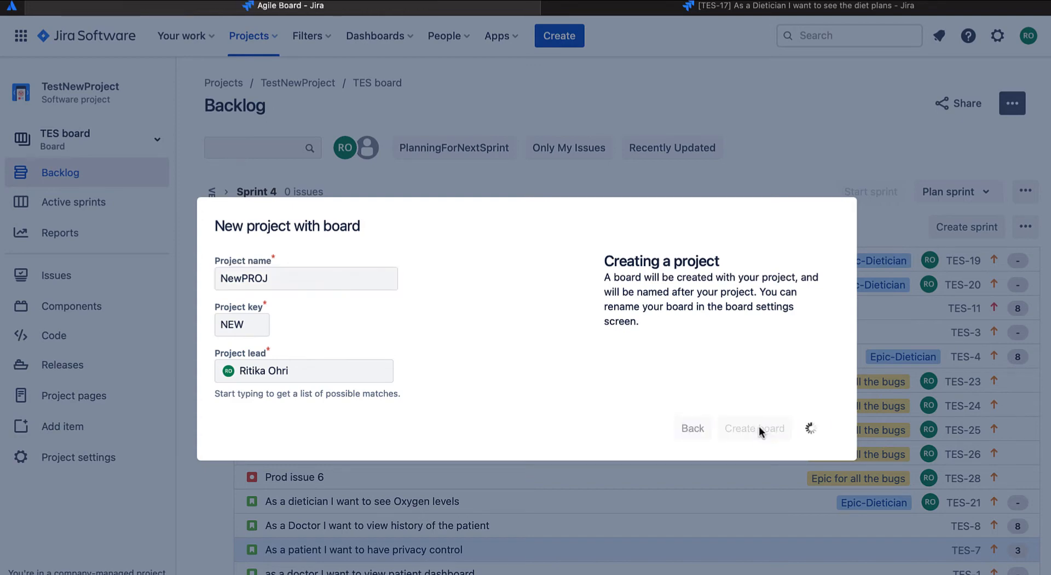
Add the story NEWSTORY1 to the NewPROJ backlog.
{"action": "left_click", "coordinate": [754, 428]}
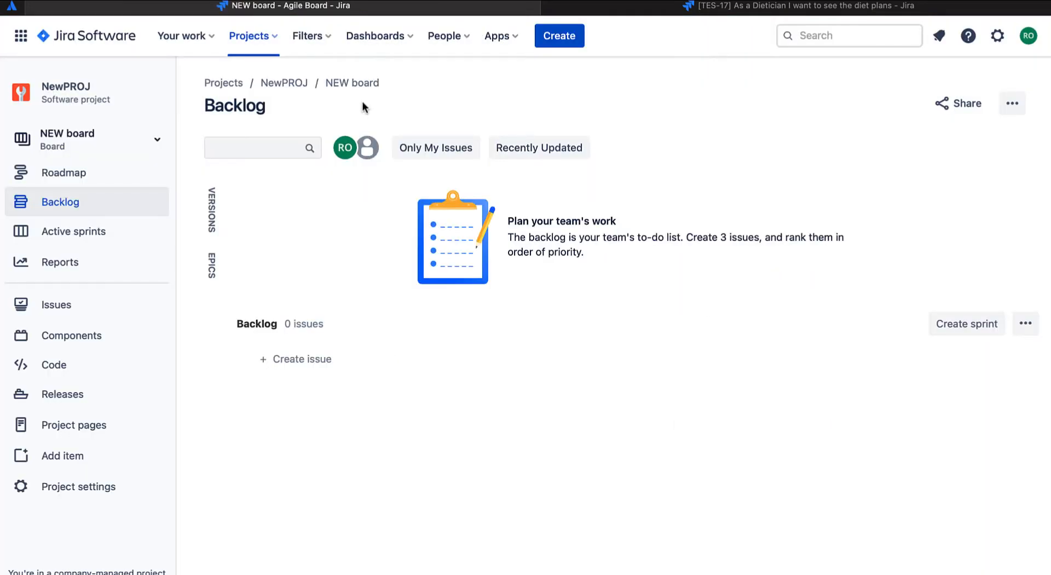
{"action": "mouse_move", "coordinate": [421, 370]}
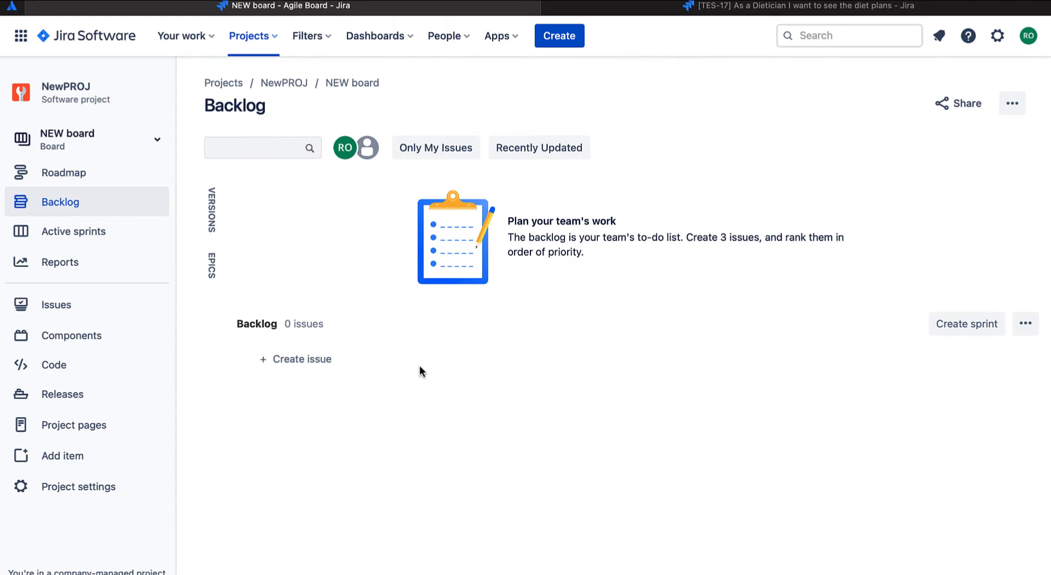
{"action": "left_click", "coordinate": [559, 35]}
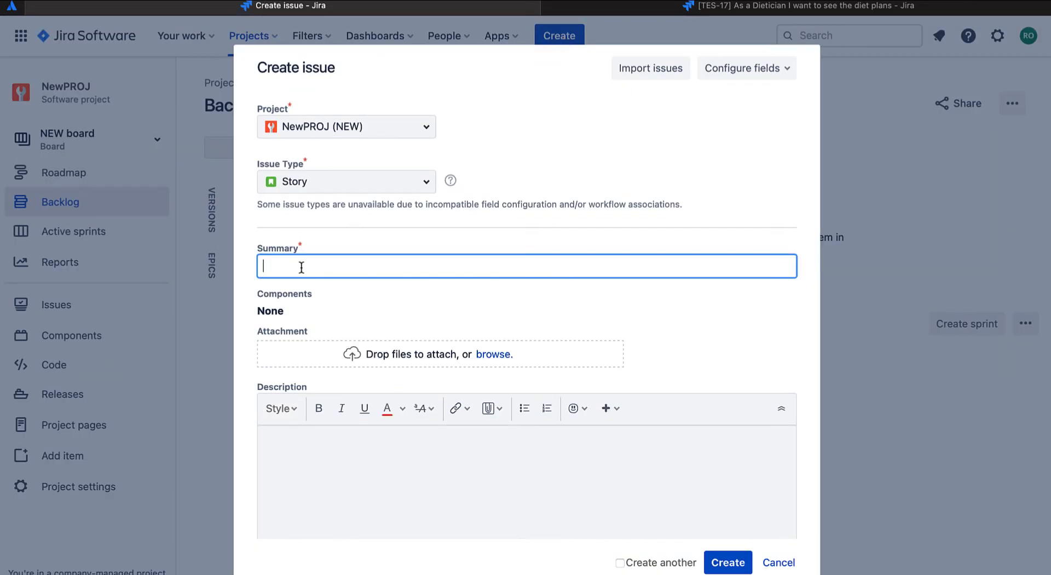
{"action": "type", "text": "NEWSTOR1"}
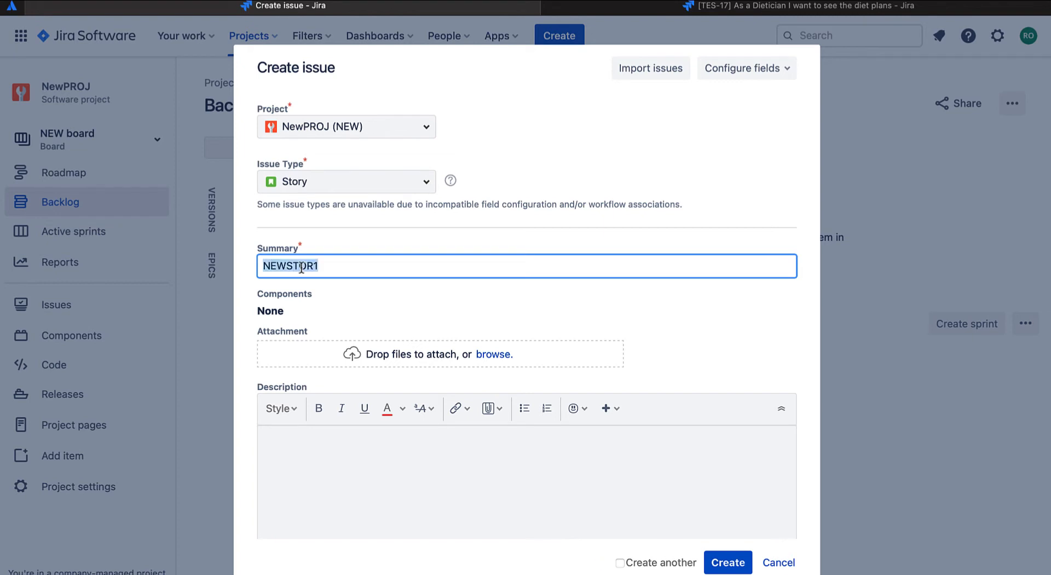
{"action": "type", "text": "NEWSTORY"}
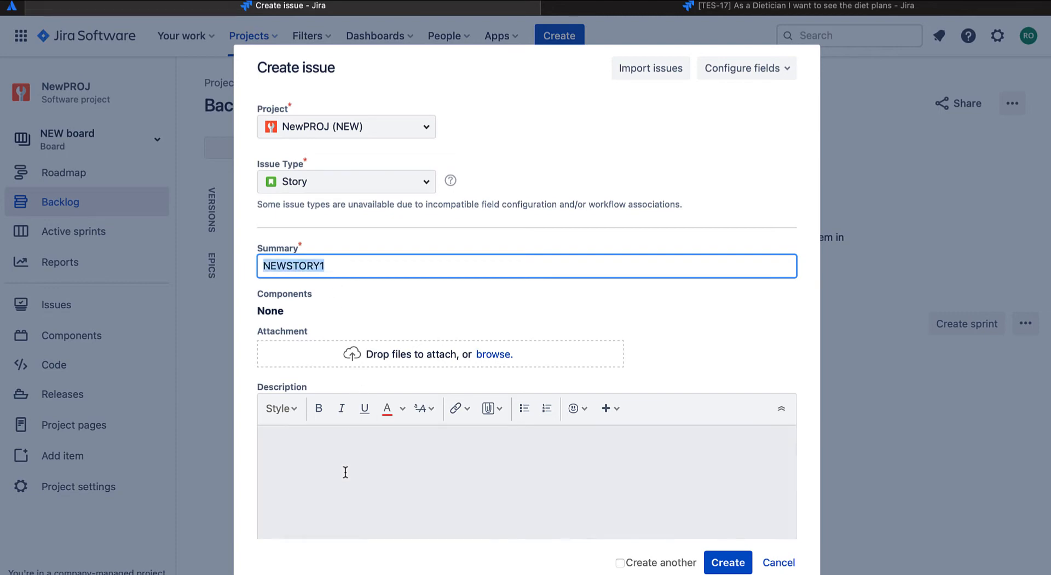
{"action": "type", "text": "NEWSTORY1"}
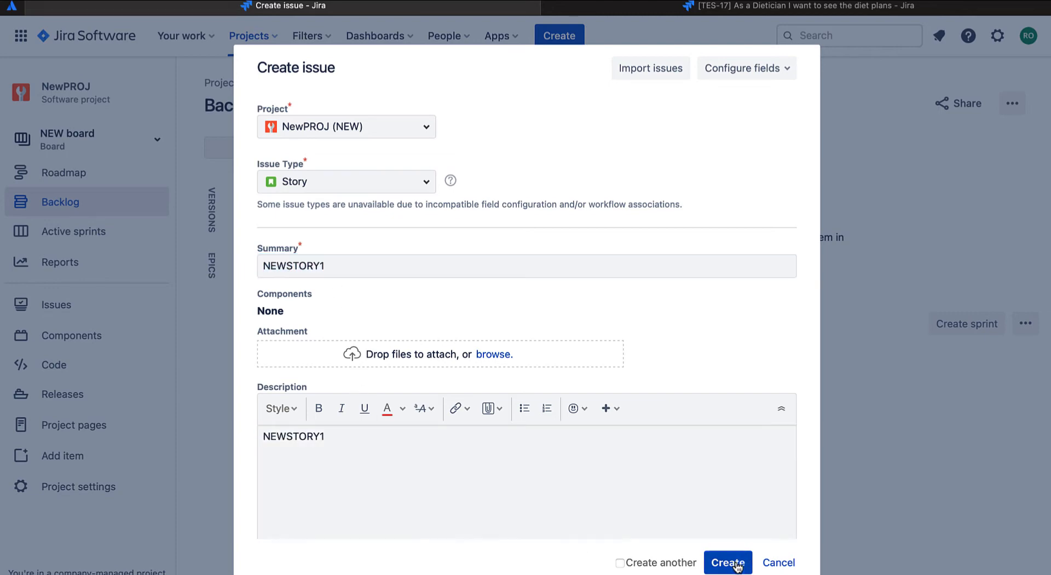
{"action": "left_click", "coordinate": [727, 562]}
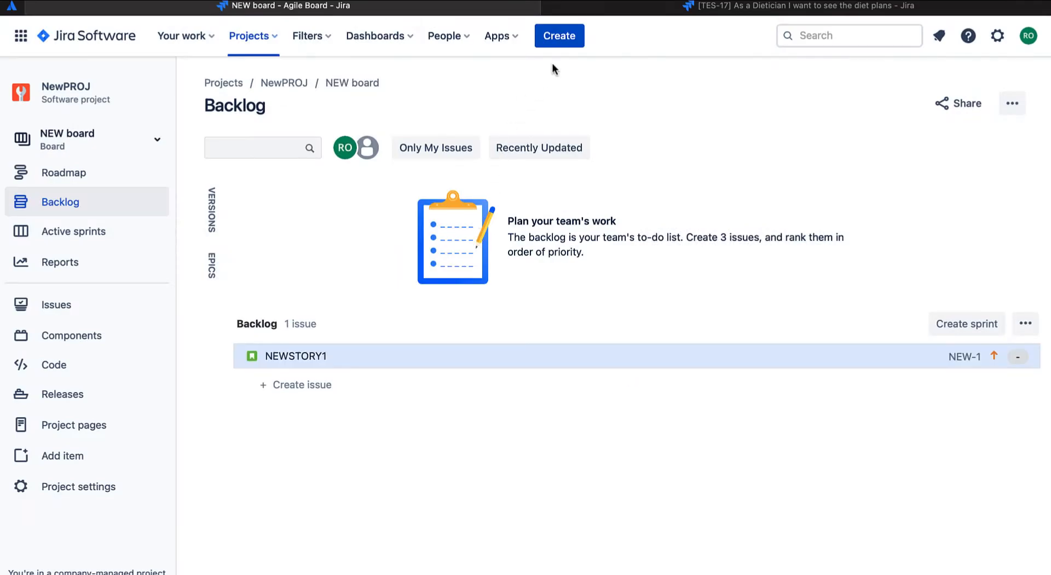
Add the story NEWSTORY2 so the backlog lists three stories.
{"action": "left_click", "coordinate": [559, 35]}
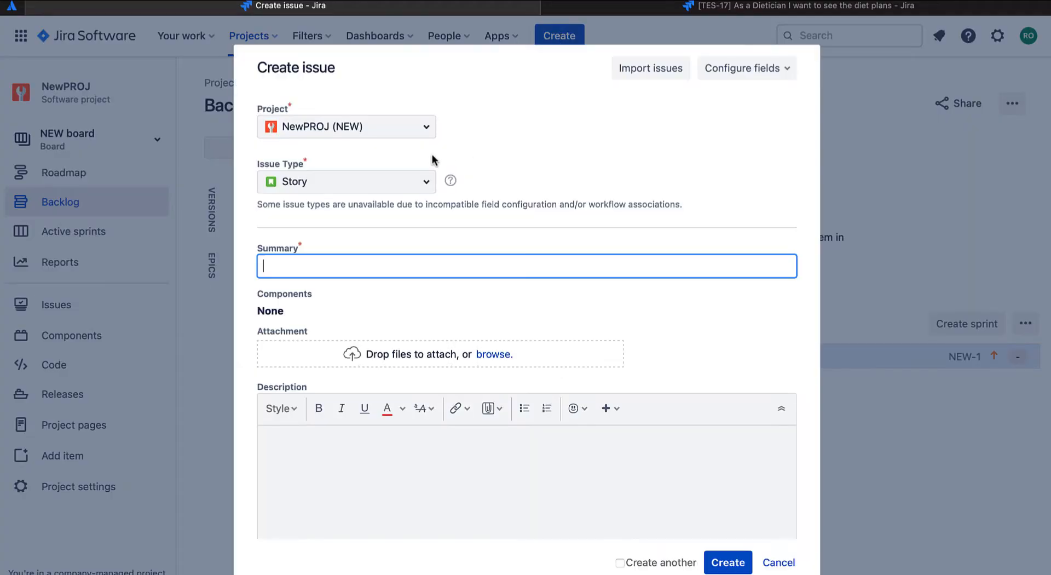
{"action": "type", "text": "NEWSTORY"}
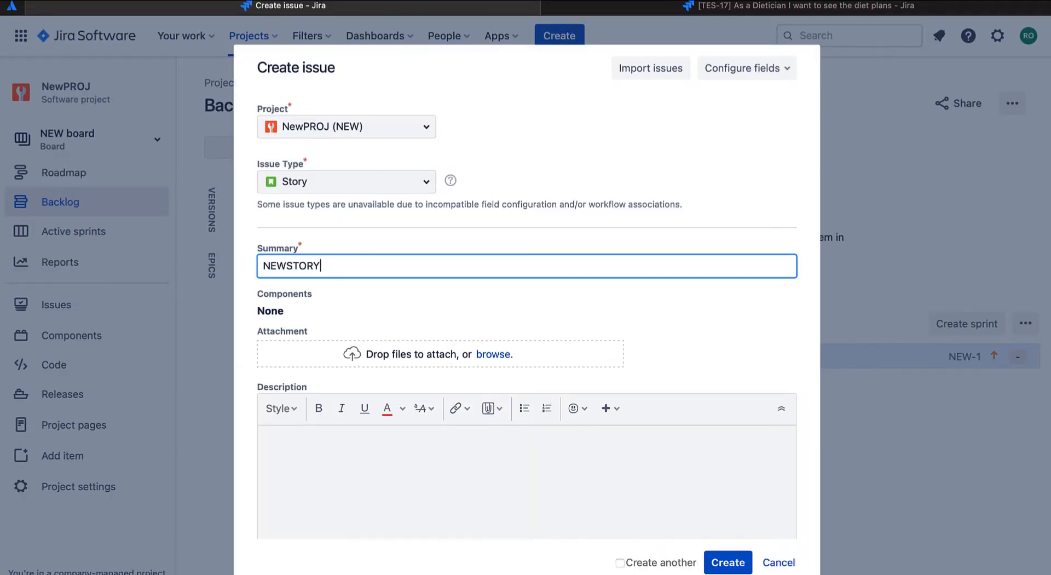
{"action": "left_click", "coordinate": [727, 562]}
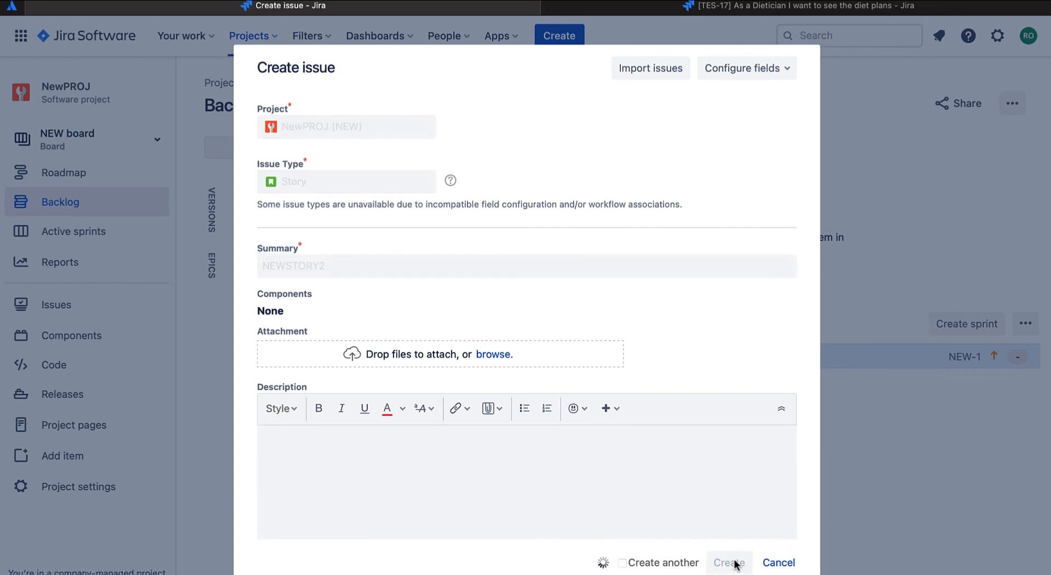
{"action": "left_click", "coordinate": [729, 561]}
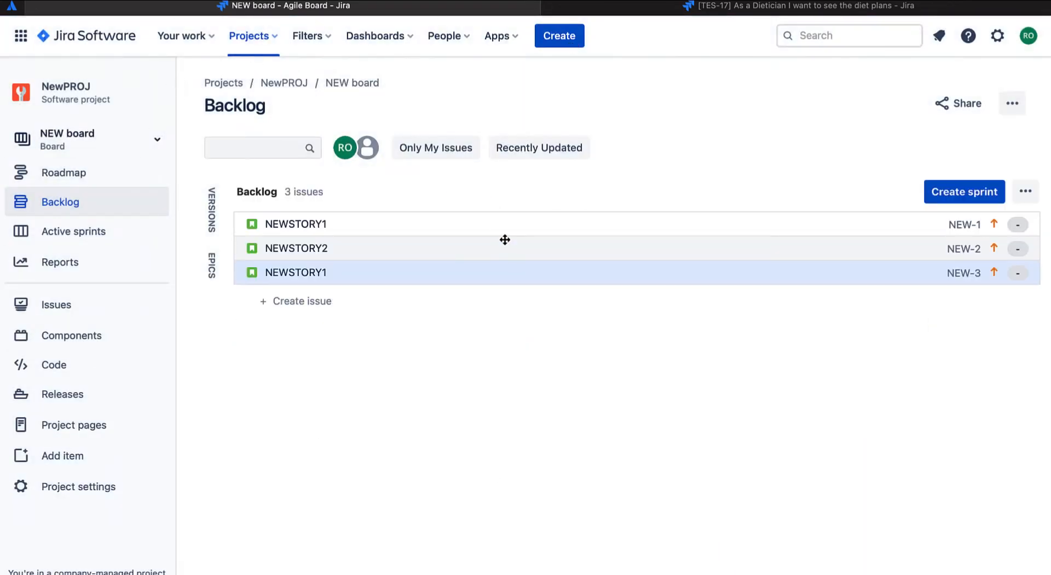
{"action": "mouse_move", "coordinate": [529, 252]}
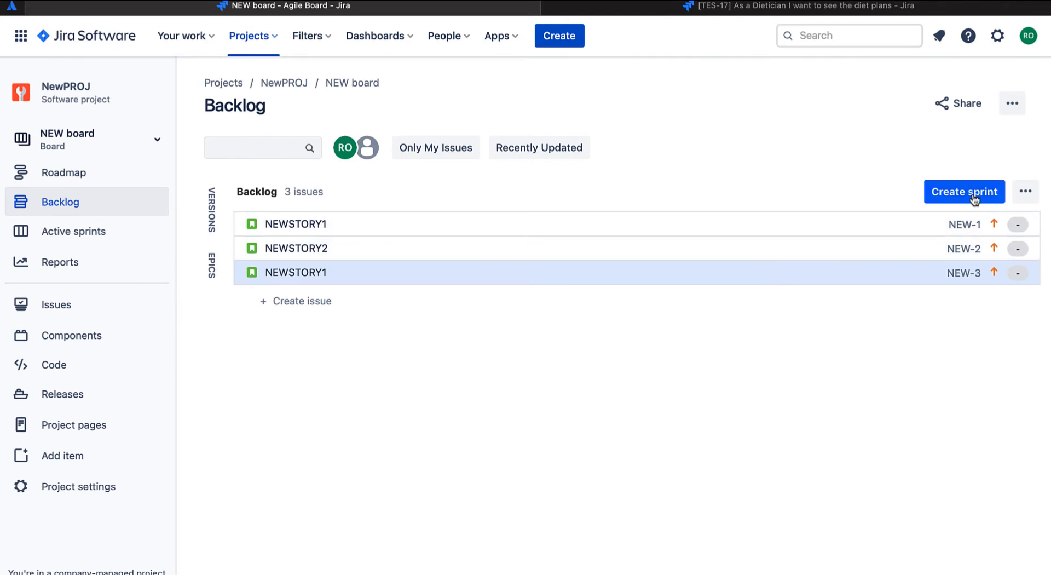
Create and start NEW Sprint 1 with all three stories and goal 'Dummy Sprint Goal'.
{"action": "left_click", "coordinate": [965, 191]}
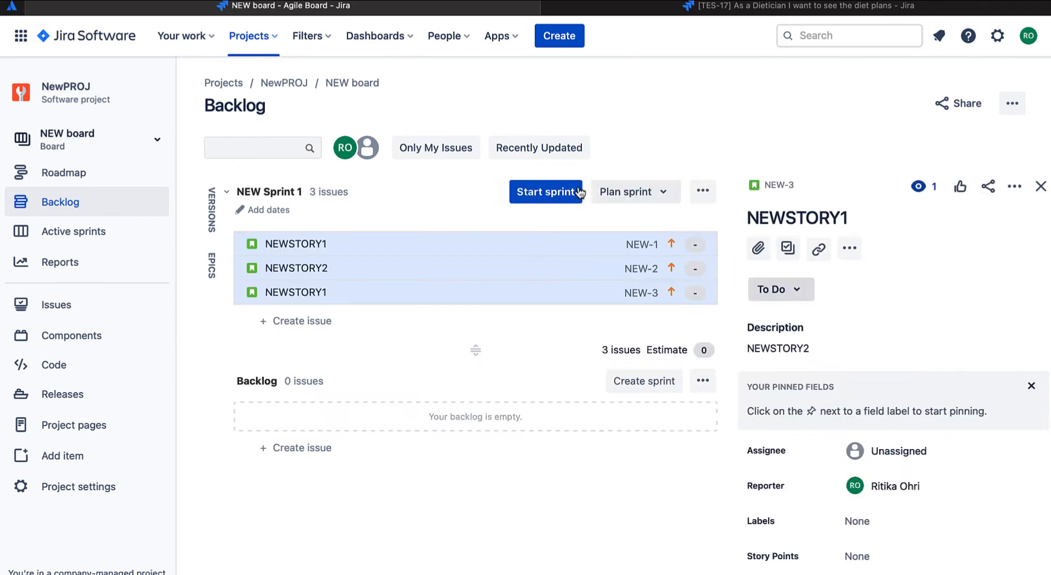
{"action": "left_click", "coordinate": [545, 191]}
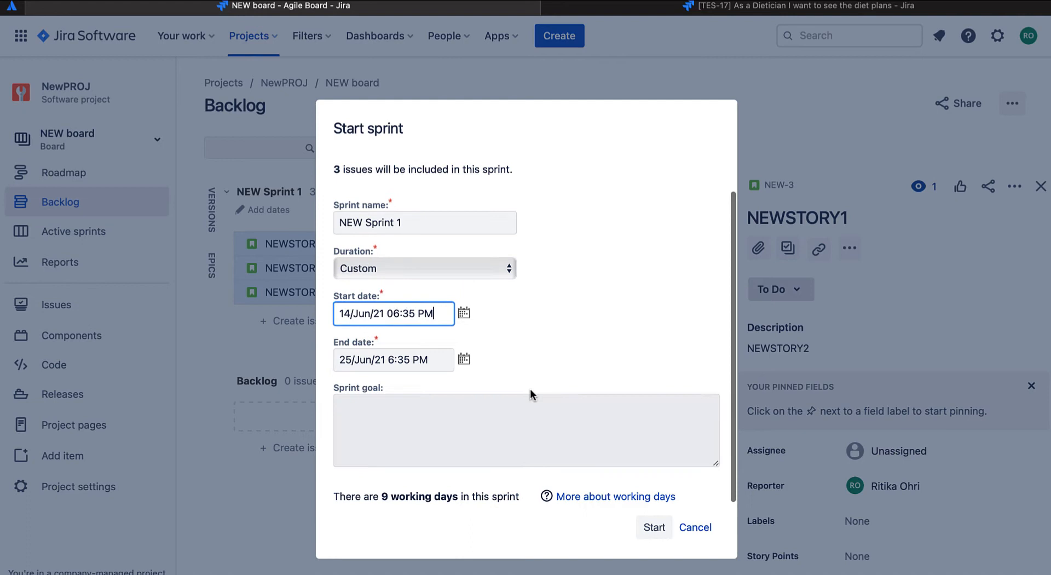
{"action": "type", "text": "Dummy Sprint Goal"}
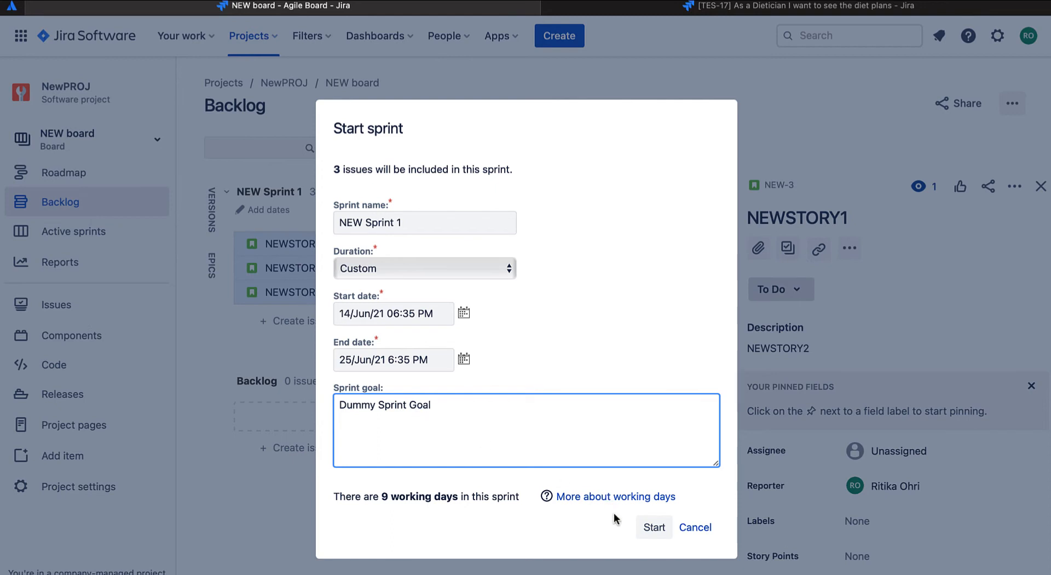
{"action": "left_click", "coordinate": [654, 527]}
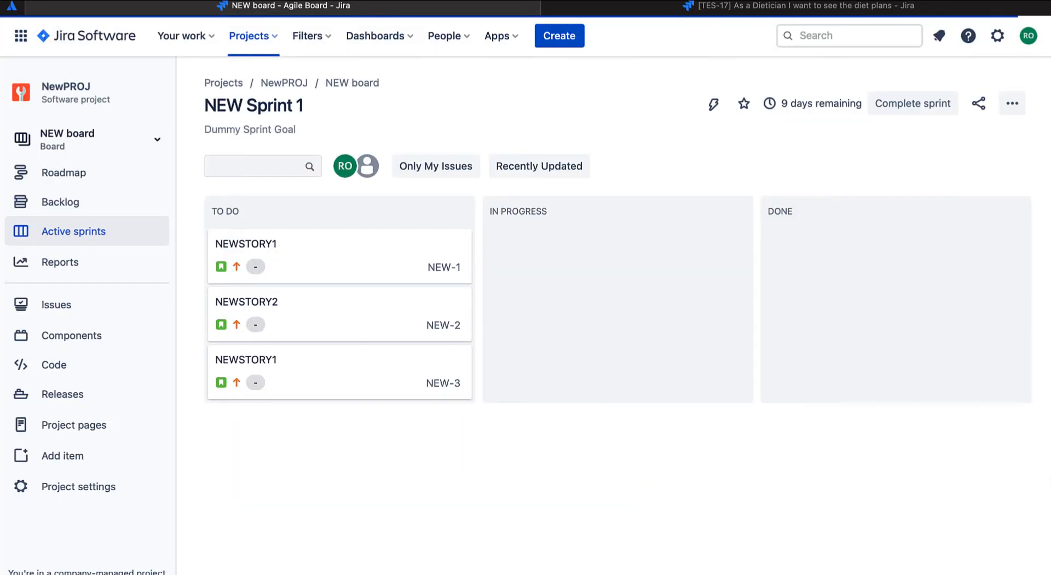
{"action": "mouse_move", "coordinate": [386, 369]}
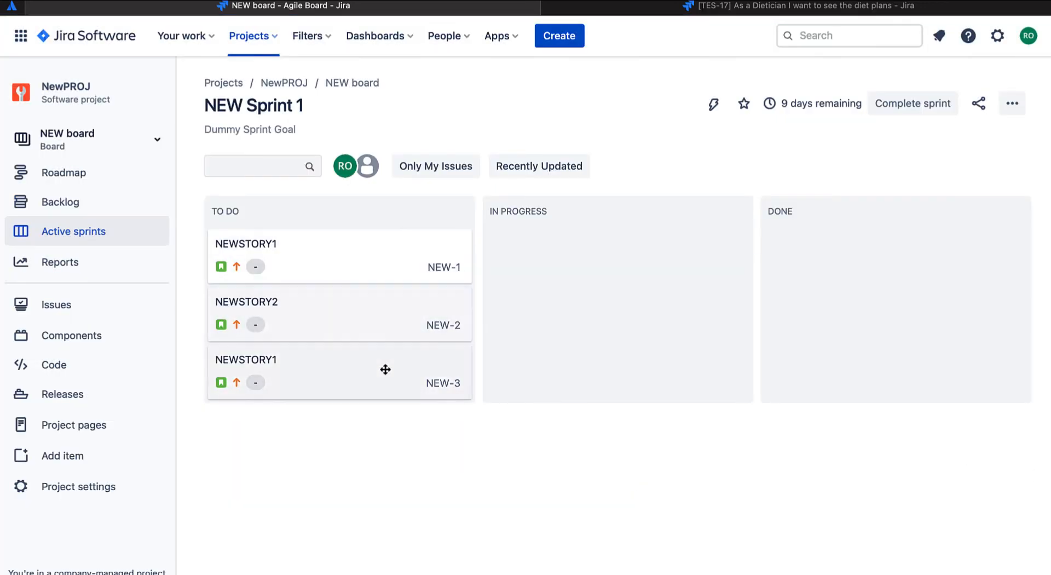
{"action": "mouse_move", "coordinate": [355, 269]}
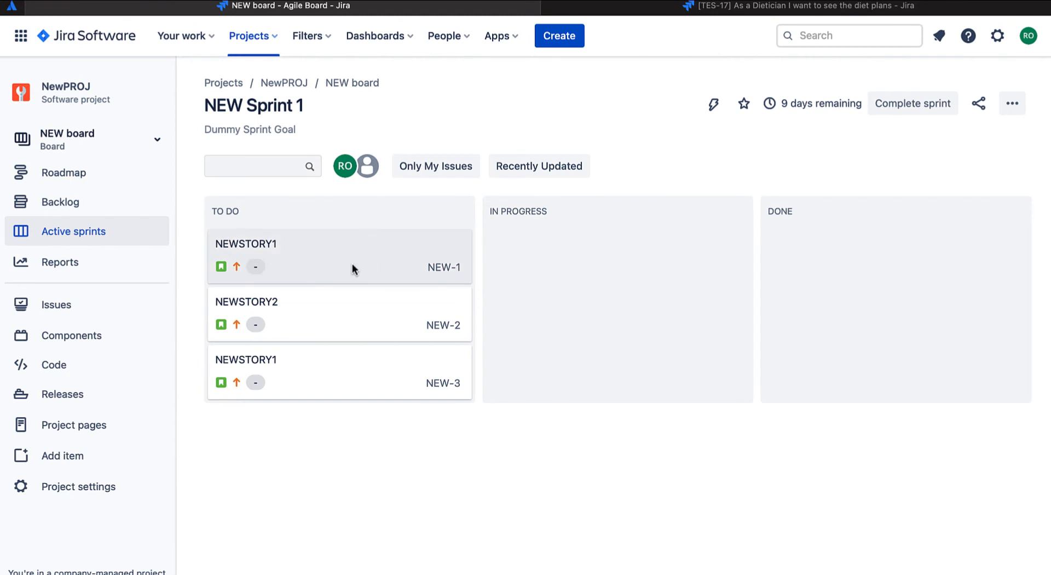
{"action": "mouse_move", "coordinate": [334, 330]}
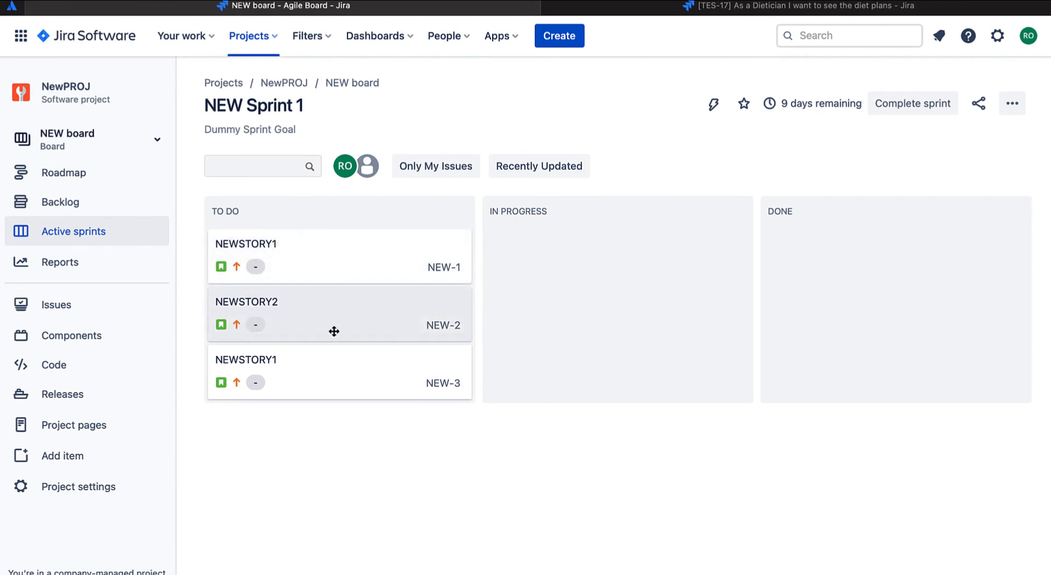
Move NEW-2 to In Progress and NEW-3 to Done on the sprint board.
{"action": "left_click_drag", "start_coordinate": [334, 324], "coordinate": [618, 269]}
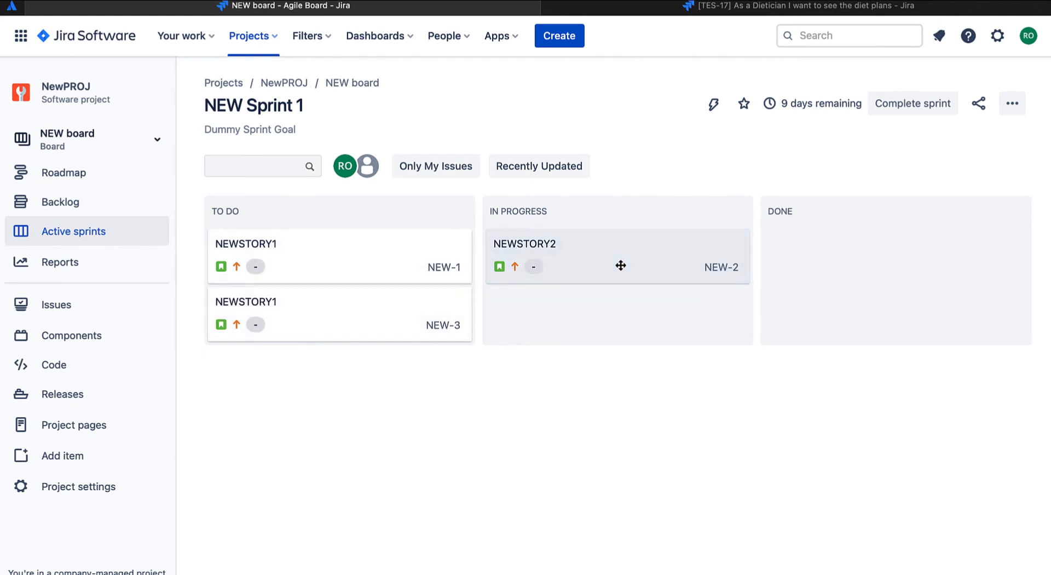
{"action": "mouse_move", "coordinate": [588, 261]}
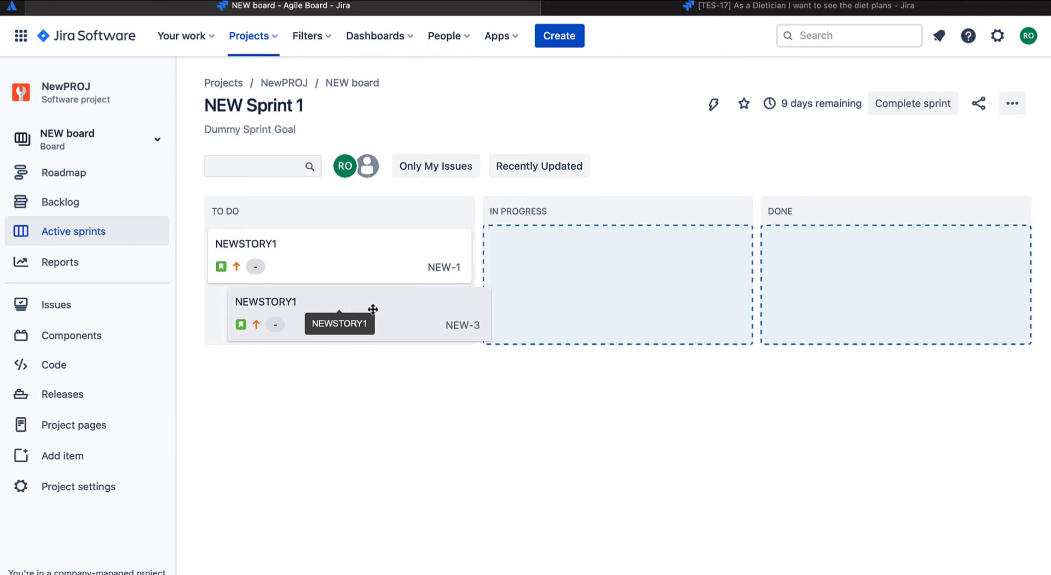
{"action": "left_click_drag", "start_coordinate": [336, 315], "coordinate": [891, 251]}
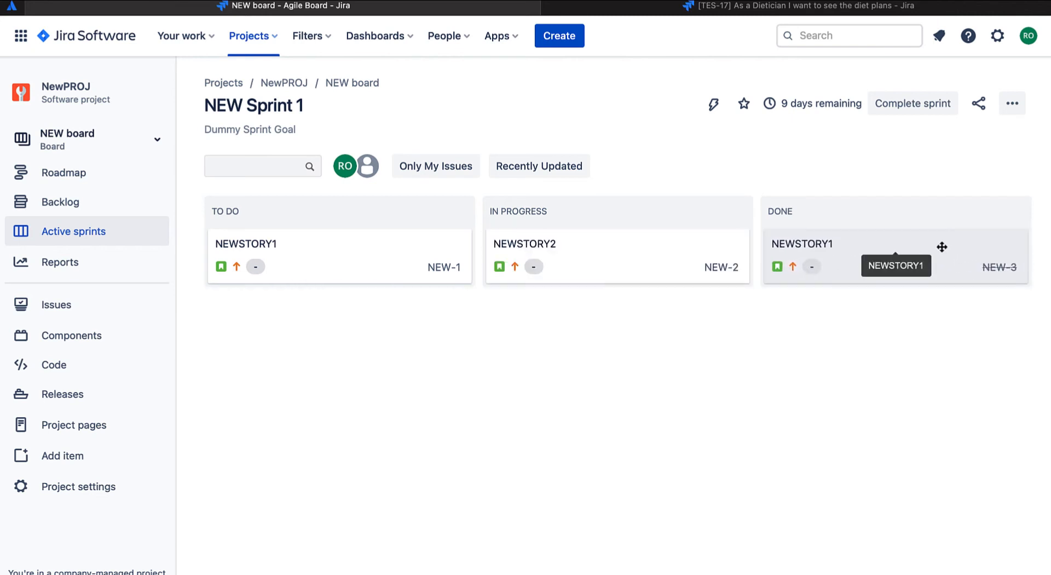
{"action": "left_click", "coordinate": [893, 257]}
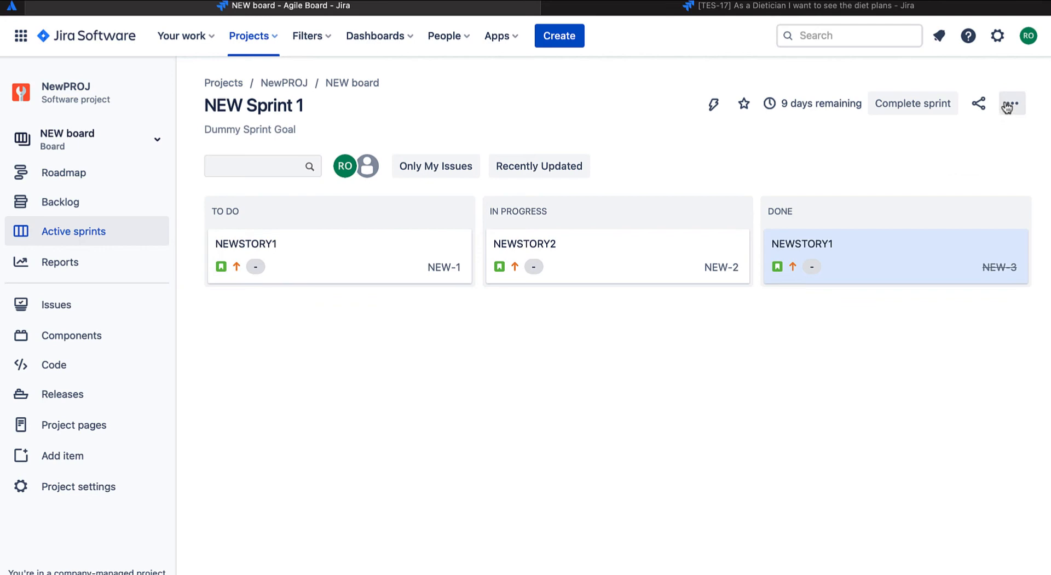
{"action": "left_click", "coordinate": [1011, 103]}
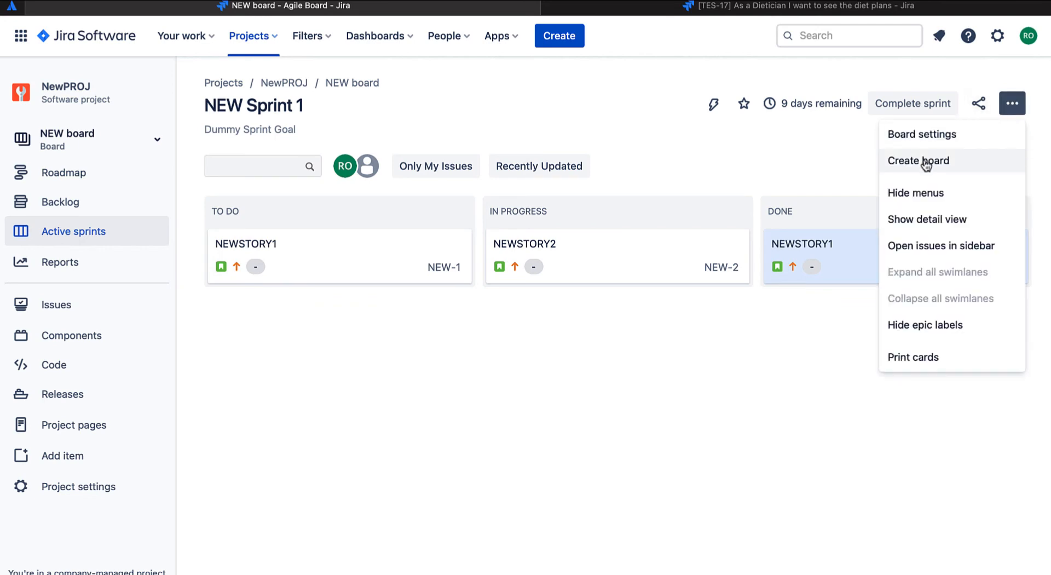
Begin a board from an existing project and name it EXISTINGPROJ.
{"action": "left_click", "coordinate": [919, 160]}
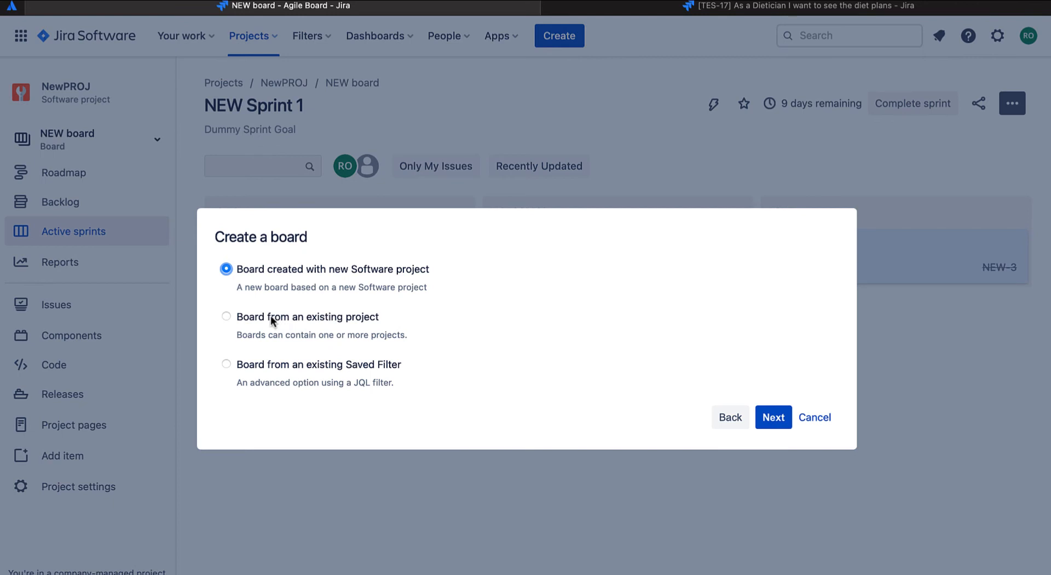
{"action": "left_click", "coordinate": [226, 317]}
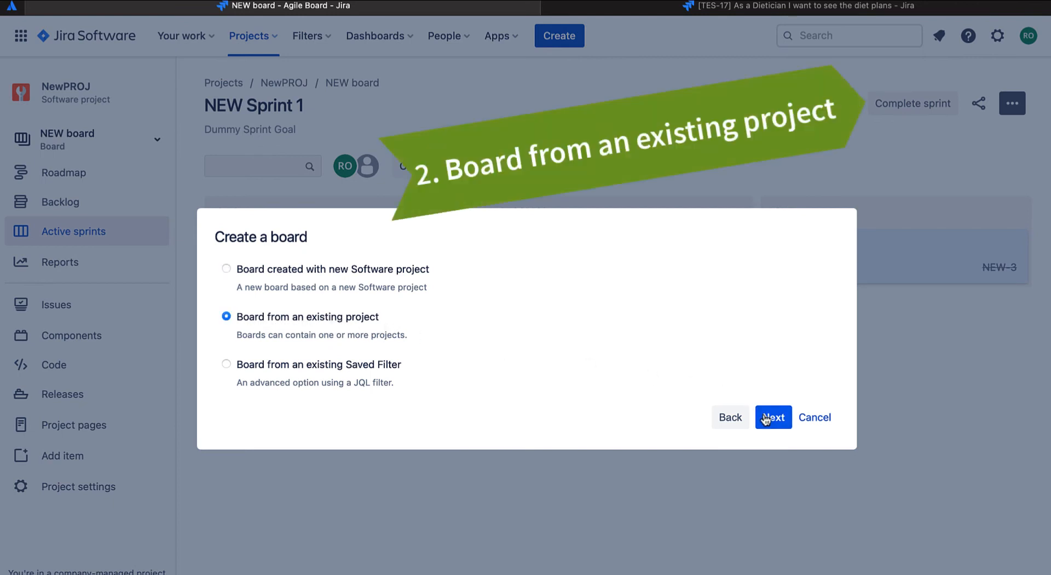
{"action": "left_click", "coordinate": [773, 417]}
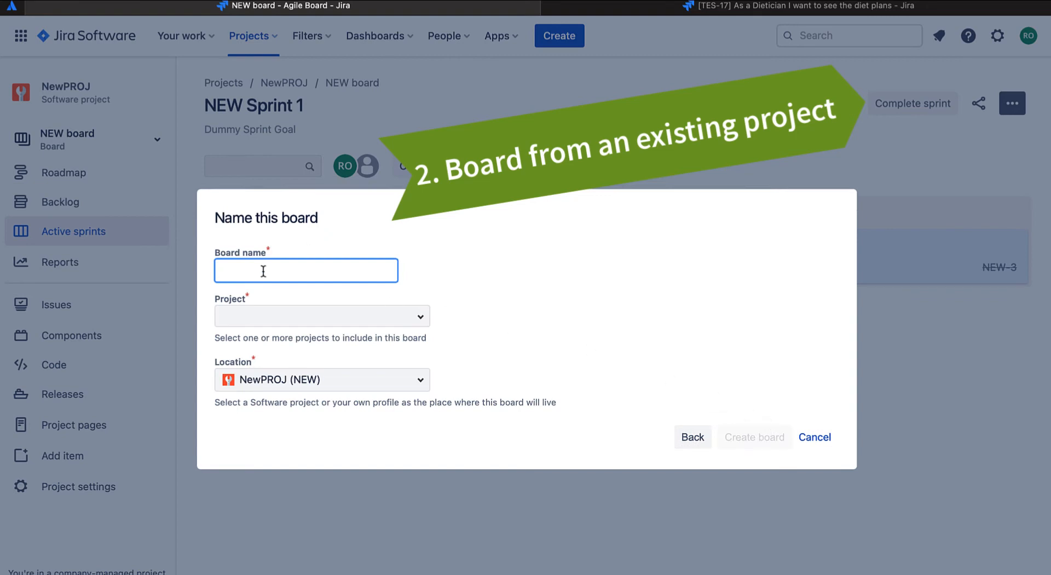
{"action": "type", "text": "EXISTI"}
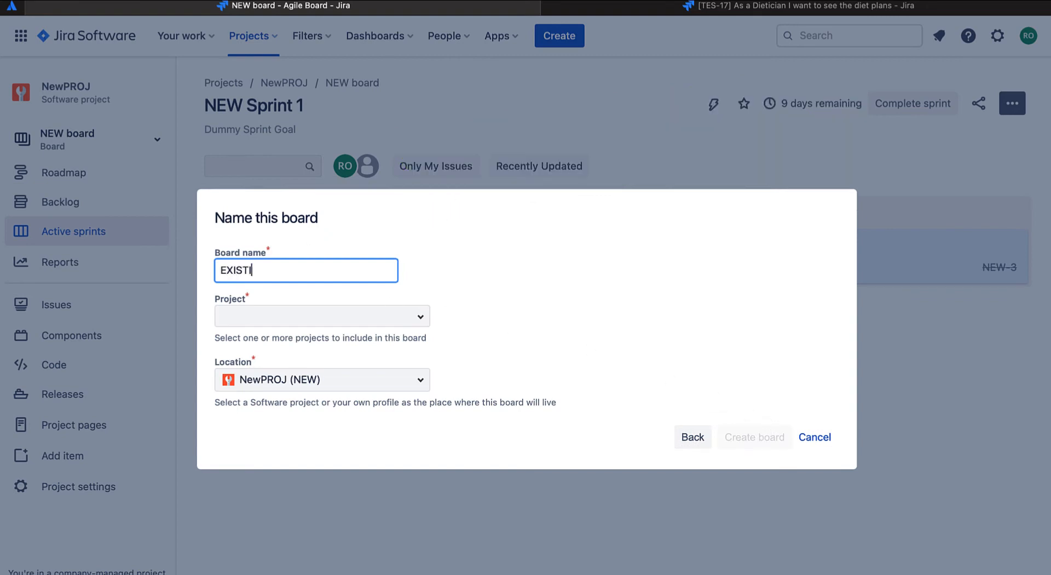
{"action": "type", "text": "NGPROJ"}
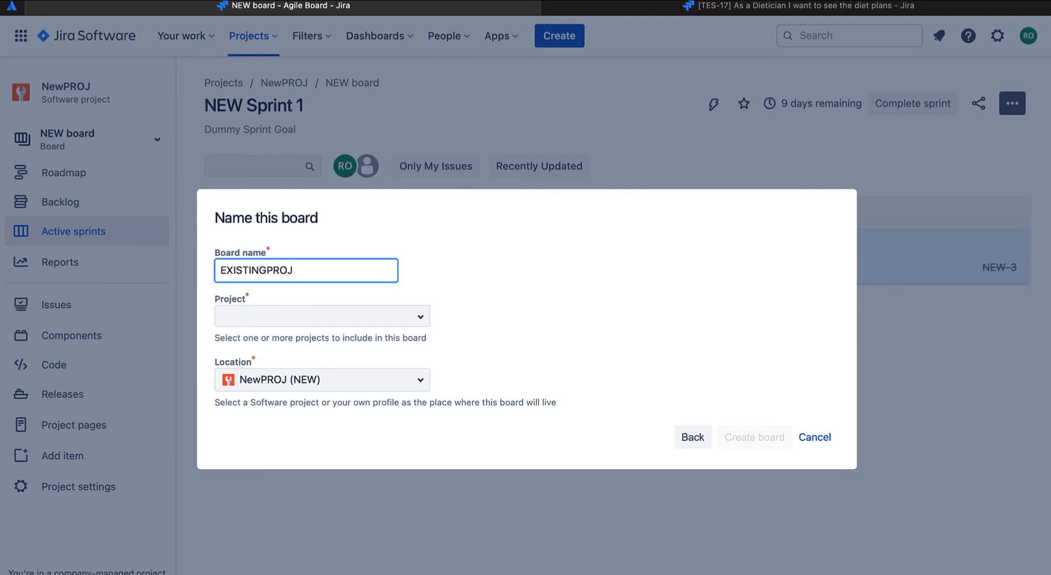
Base the board on TestNewProject (TES) and create it.
{"action": "left_click", "coordinate": [322, 315]}
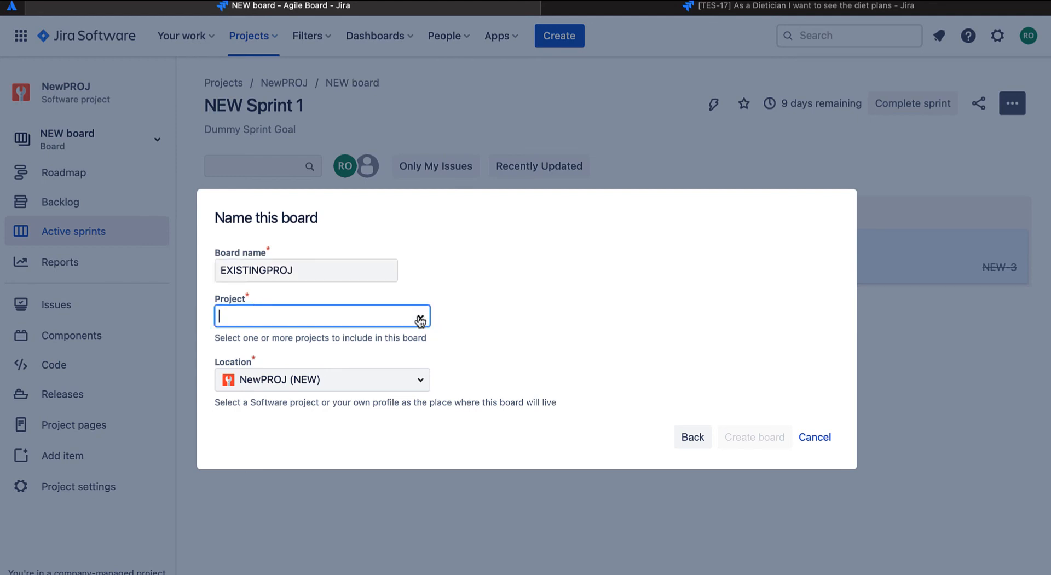
{"action": "left_click", "coordinate": [322, 315]}
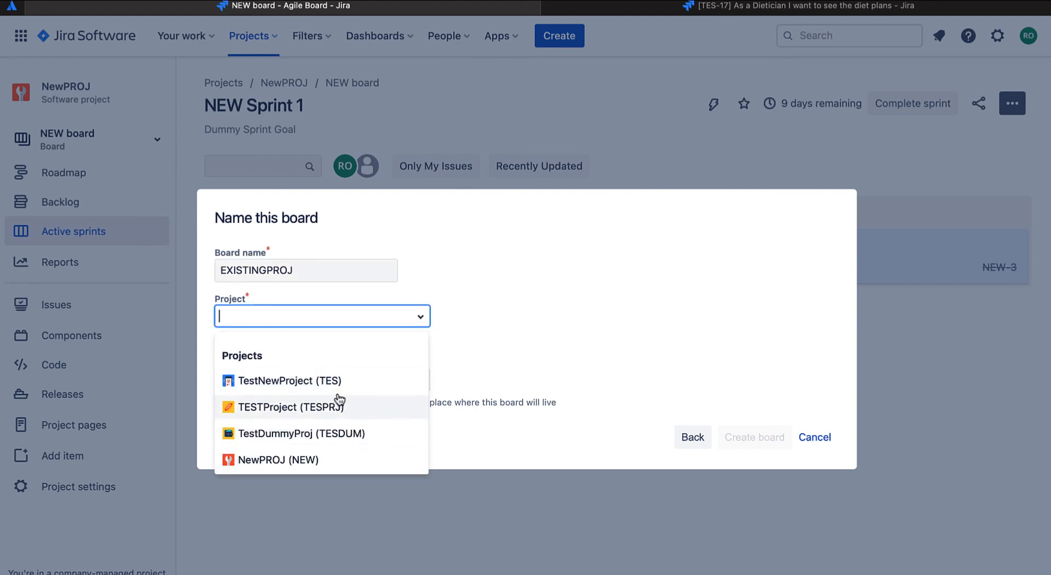
{"action": "left_click", "coordinate": [289, 380]}
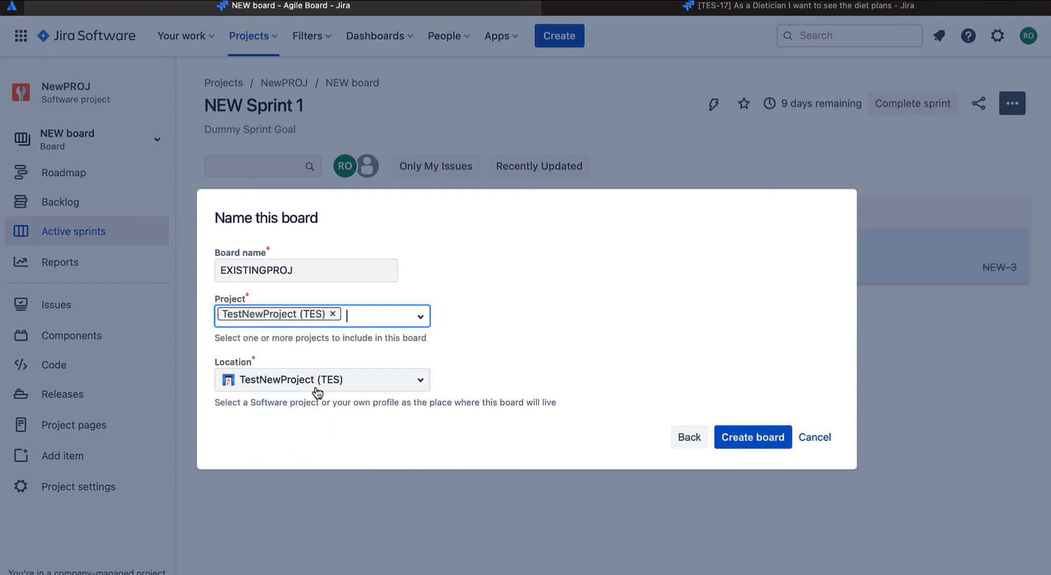
{"action": "left_click", "coordinate": [753, 436]}
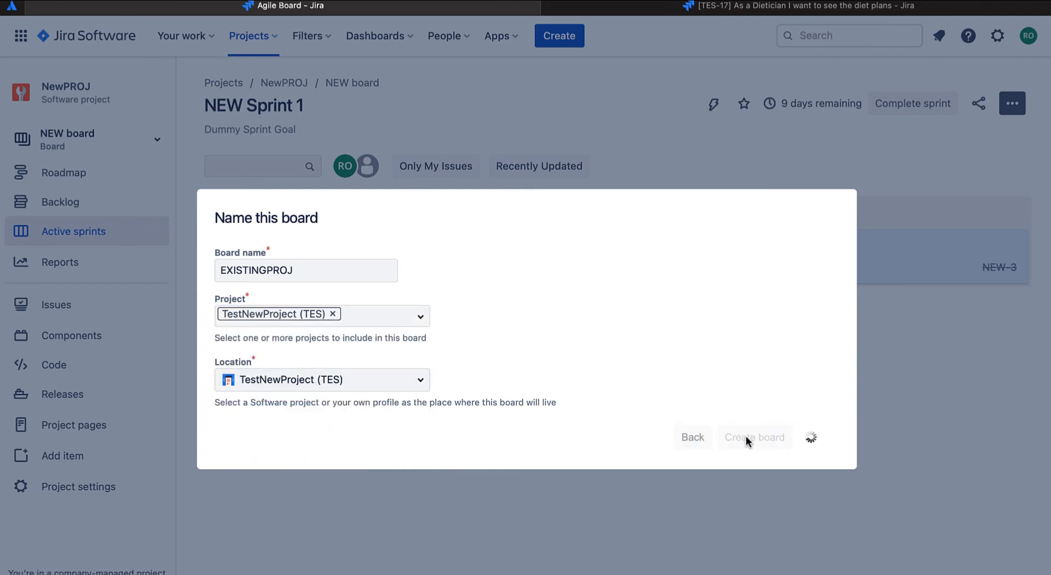
{"action": "left_click", "coordinate": [756, 436]}
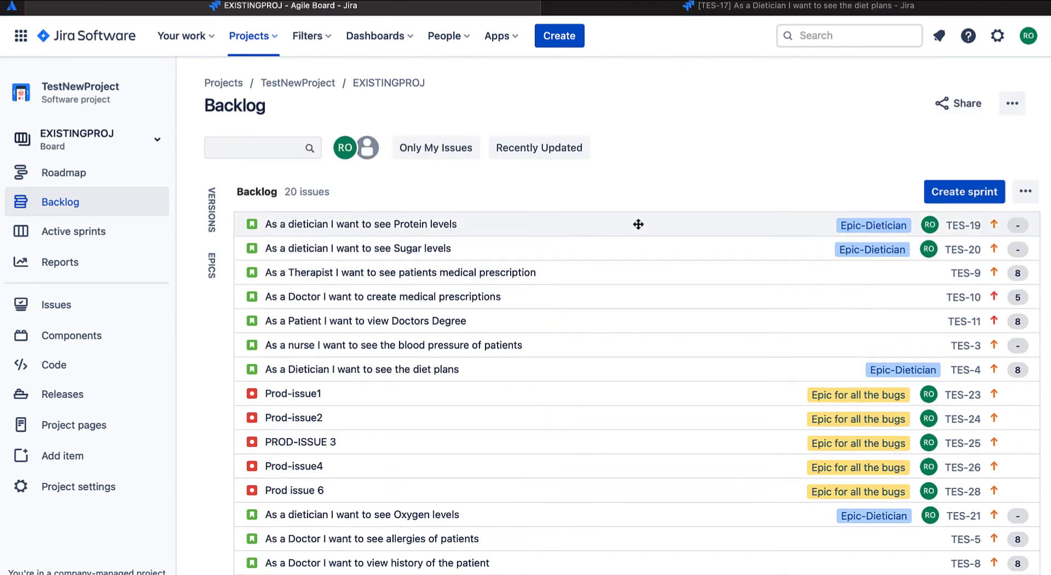
{"action": "mouse_move", "coordinate": [406, 92]}
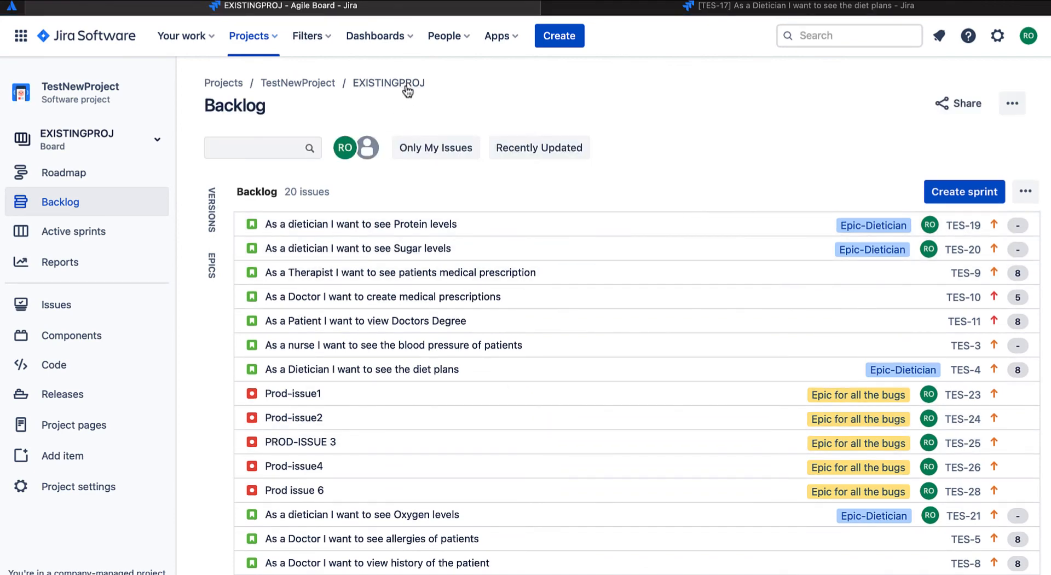
Create Sprint 4 in the EXISTINGPROJ backlog and begin starting it.
{"action": "left_click", "coordinate": [73, 231]}
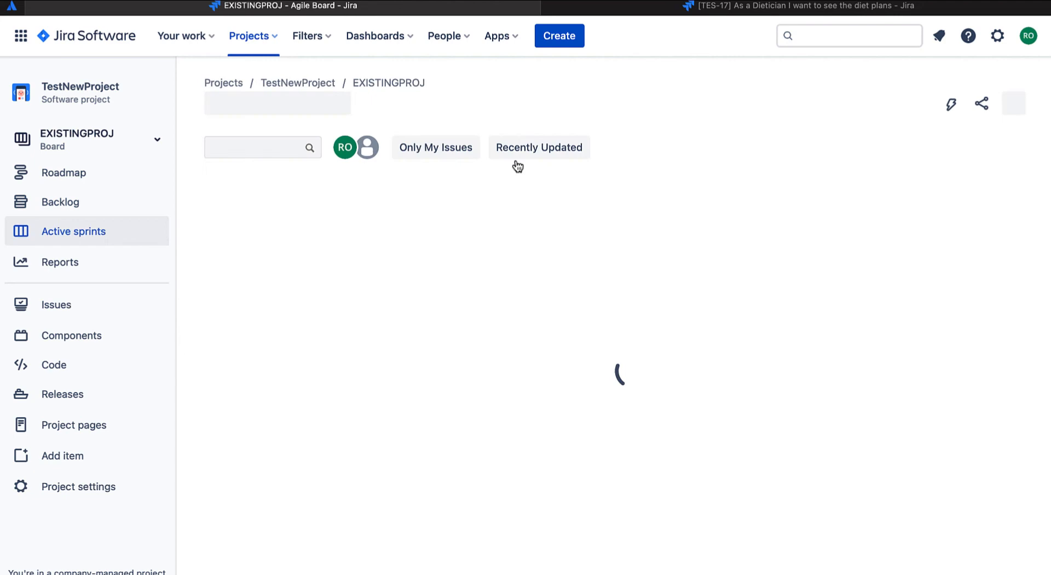
{"action": "left_click", "coordinate": [60, 202]}
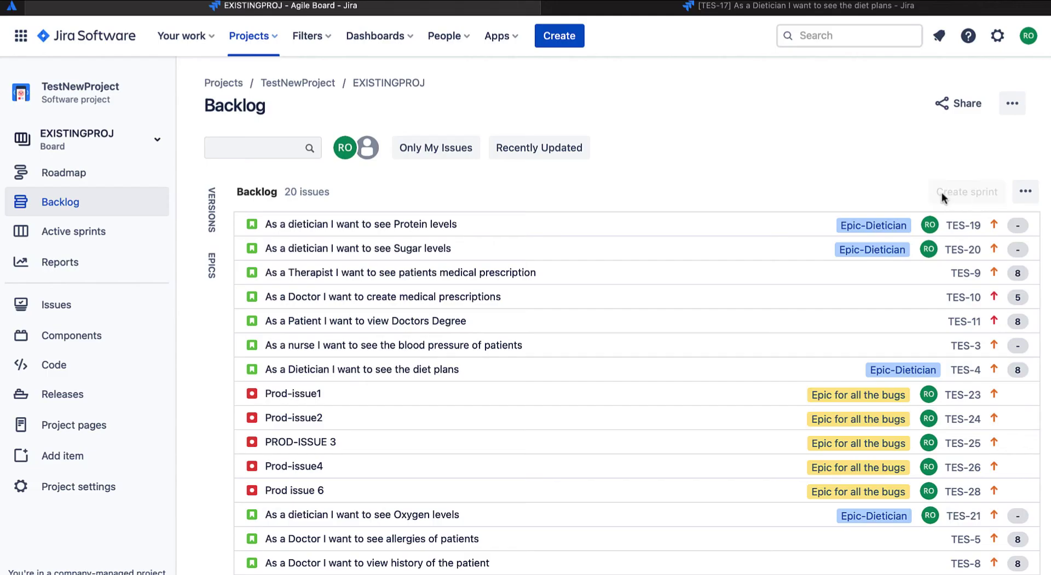
{"action": "left_click", "coordinate": [360, 223]}
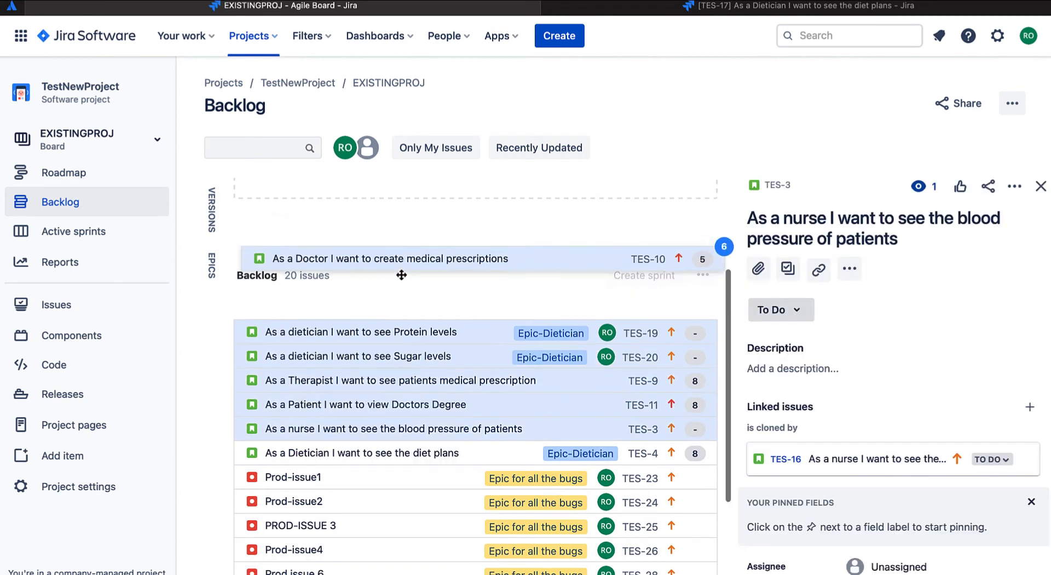
{"action": "left_click", "coordinate": [644, 275]}
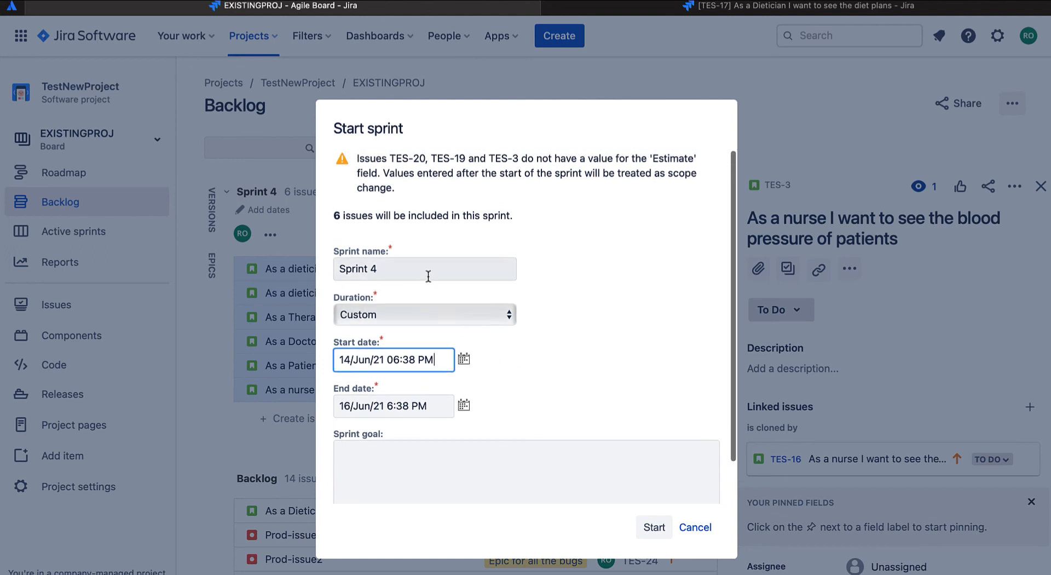
Start the sprint as 'Sprint ExistingProj' with goal 'Sprint Existing Proj Goal'.
{"action": "type", "text": "Sprint New"}
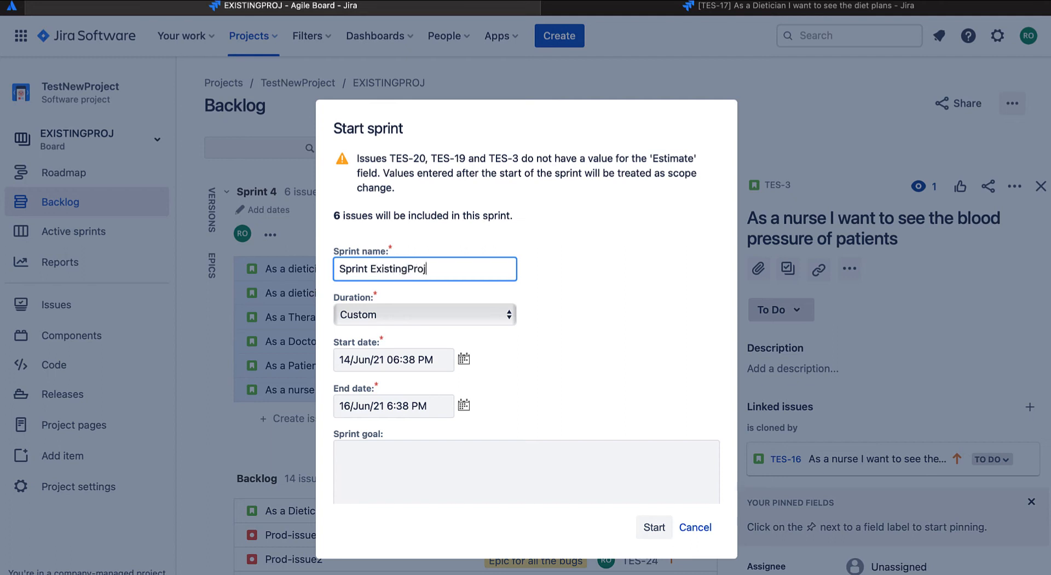
{"action": "type", "text": "Sprint ExistingProj"}
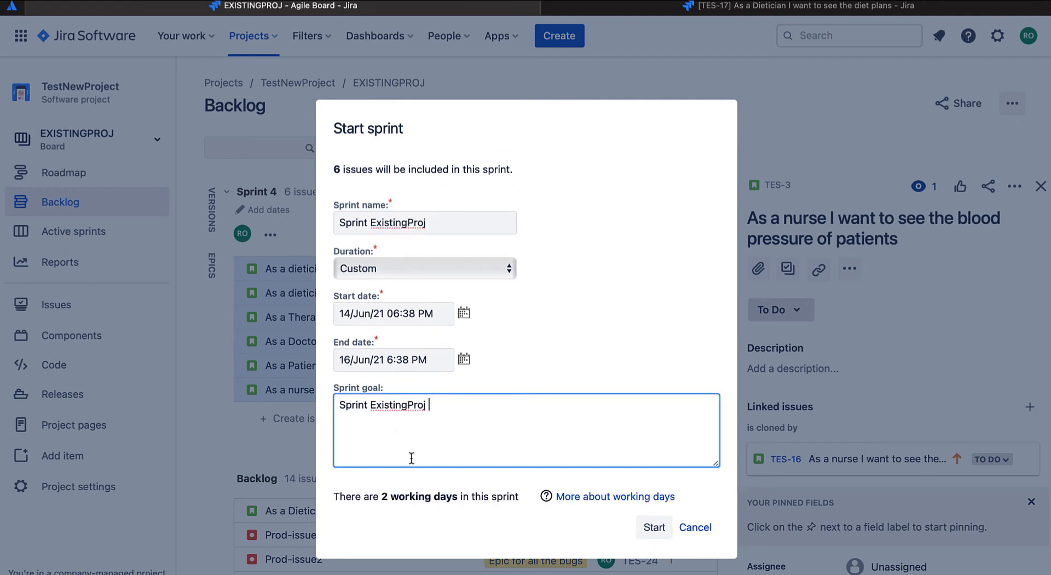
{"action": "type", "text": "Goal"}
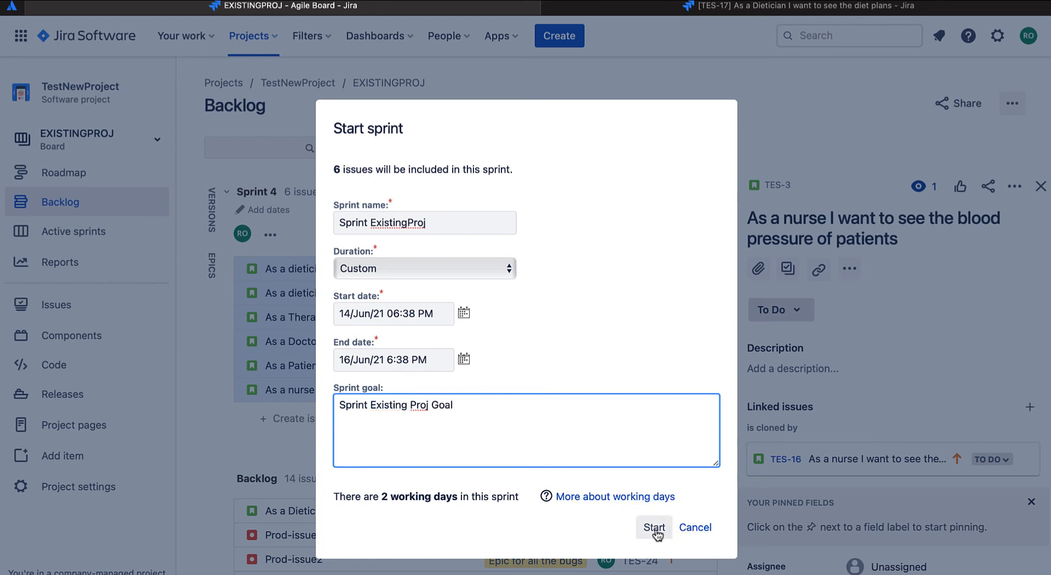
{"action": "left_click", "coordinate": [655, 526]}
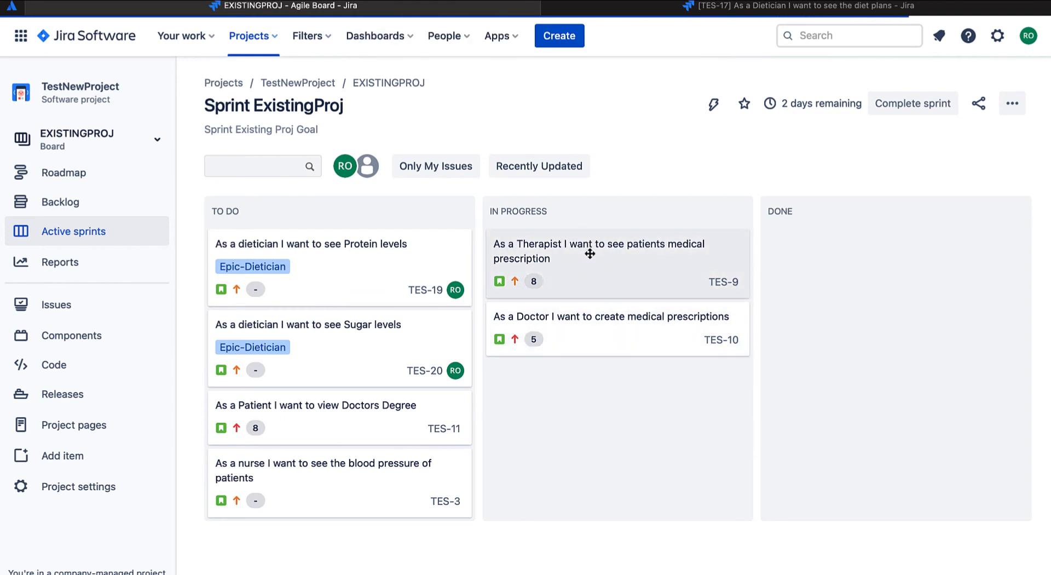
{"action": "mouse_move", "coordinate": [391, 265]}
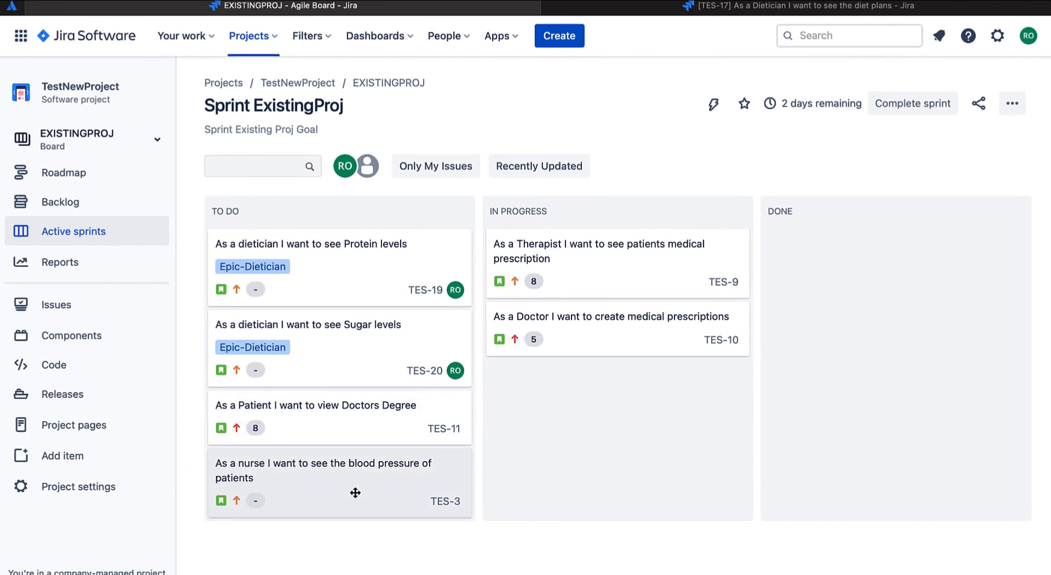
{"action": "mouse_move", "coordinate": [385, 294]}
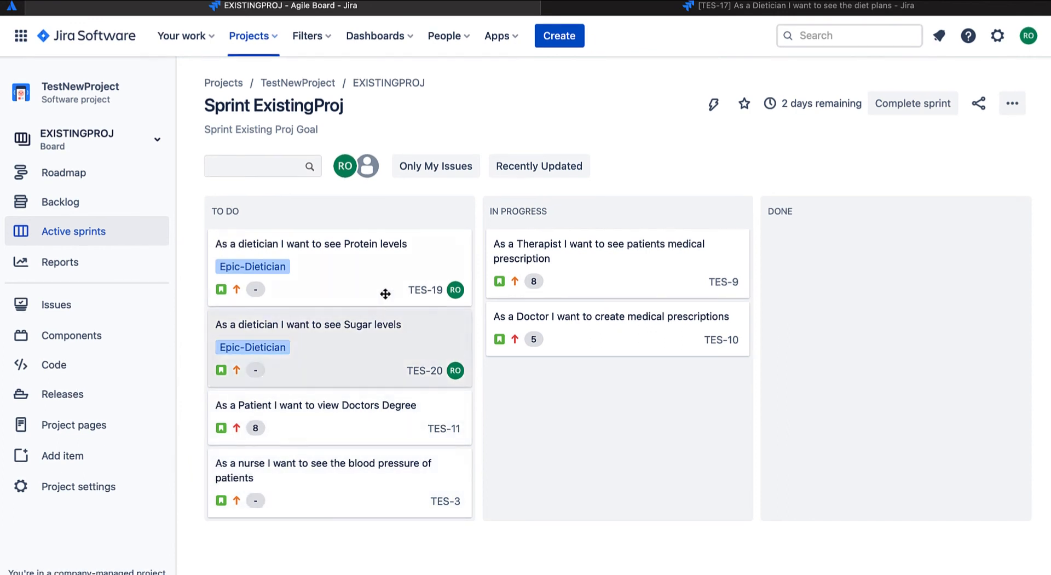
{"action": "mouse_move", "coordinate": [381, 478]}
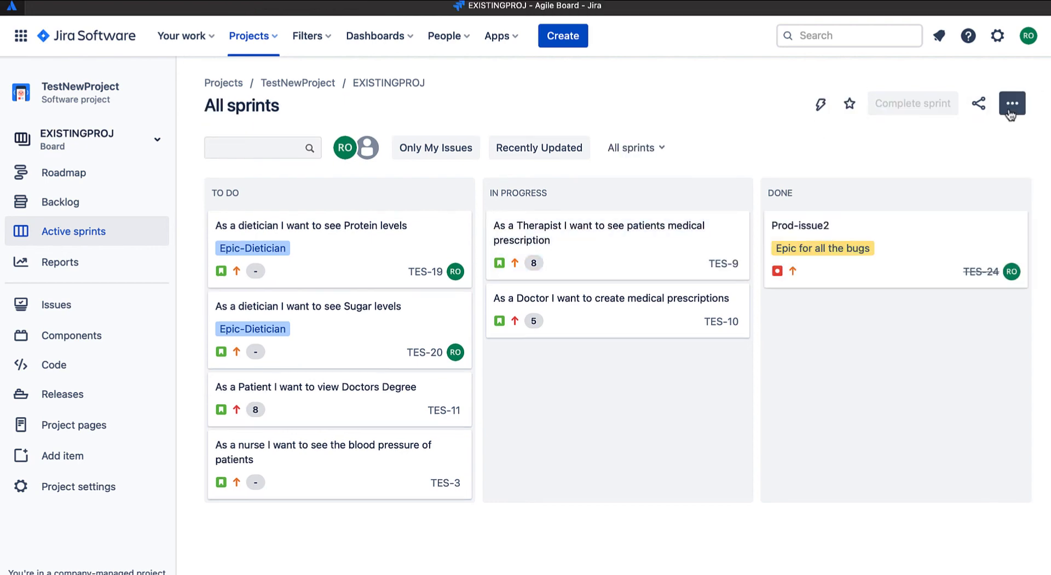
Begin a new board based on an existing saved filter, reaching the naming form.
{"action": "left_click", "coordinate": [1012, 103]}
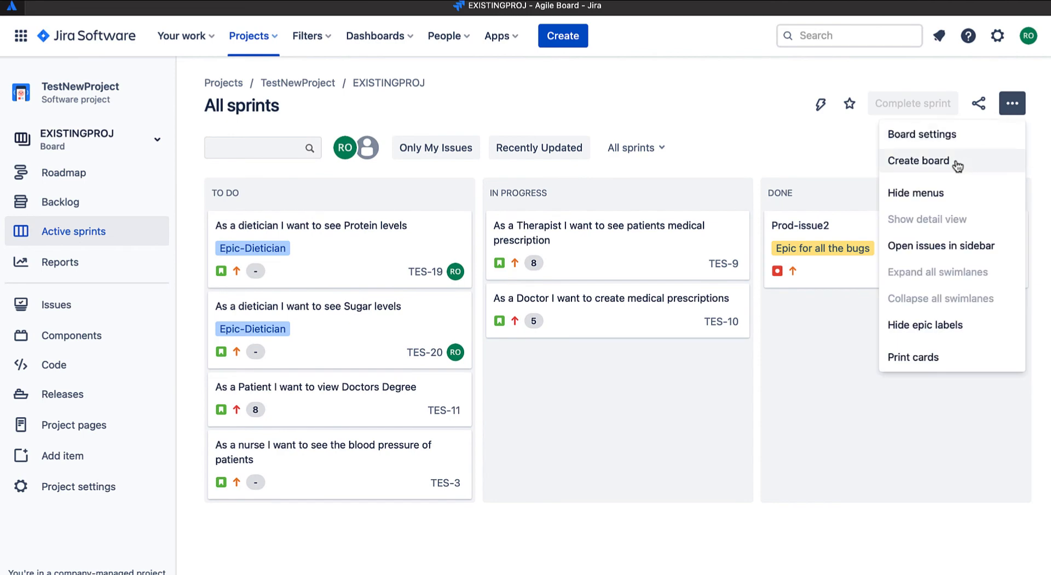
{"action": "left_click", "coordinate": [918, 160]}
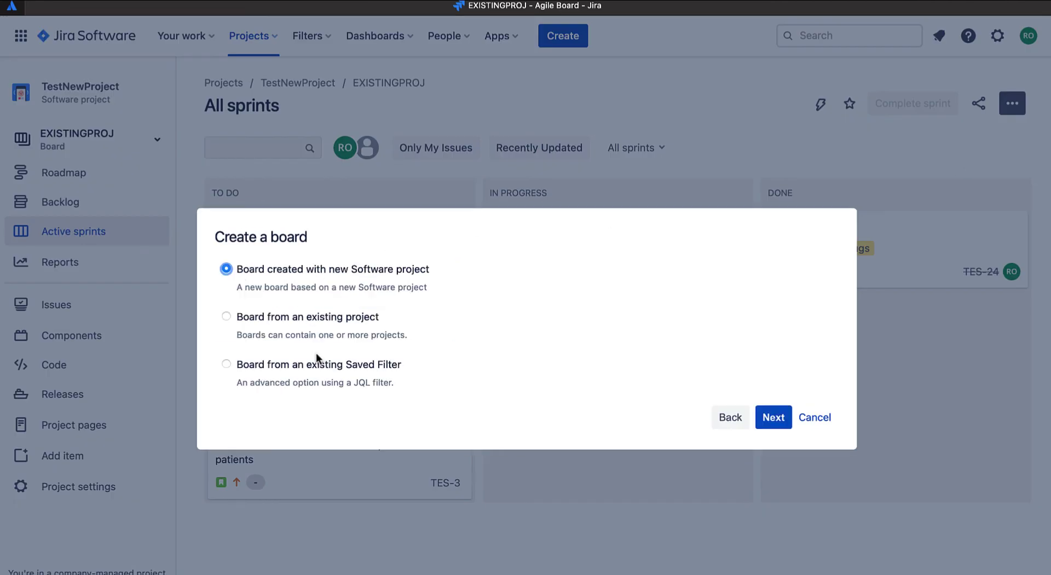
{"action": "left_click", "coordinate": [225, 363]}
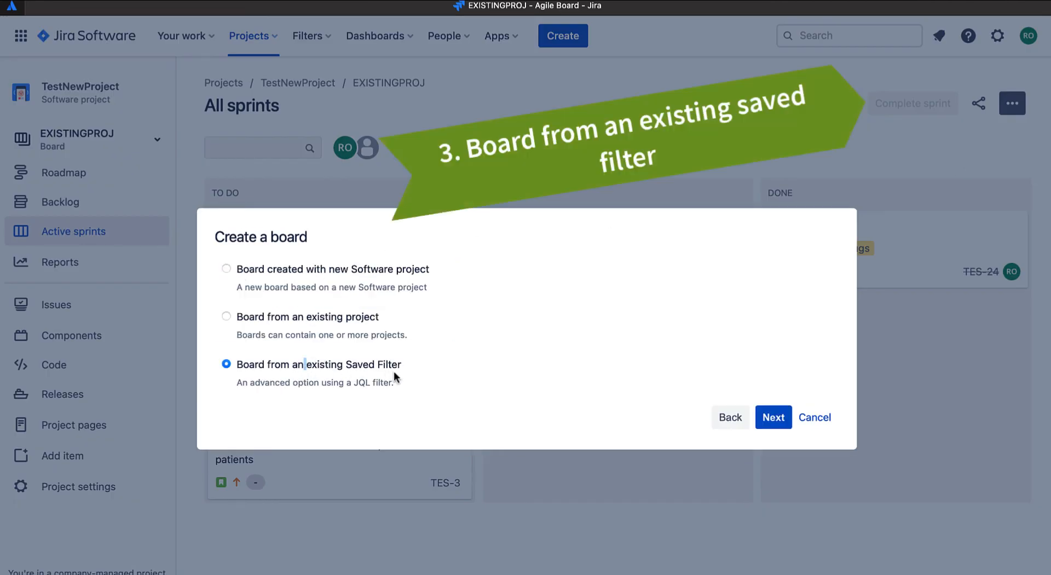
{"action": "mouse_move", "coordinate": [315, 379]}
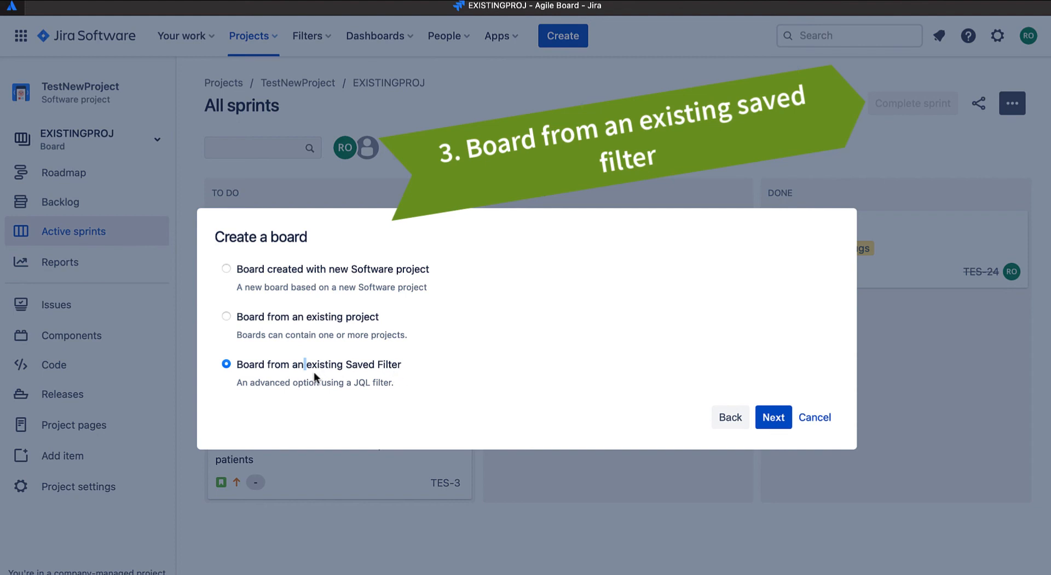
{"action": "mouse_move", "coordinate": [291, 375]}
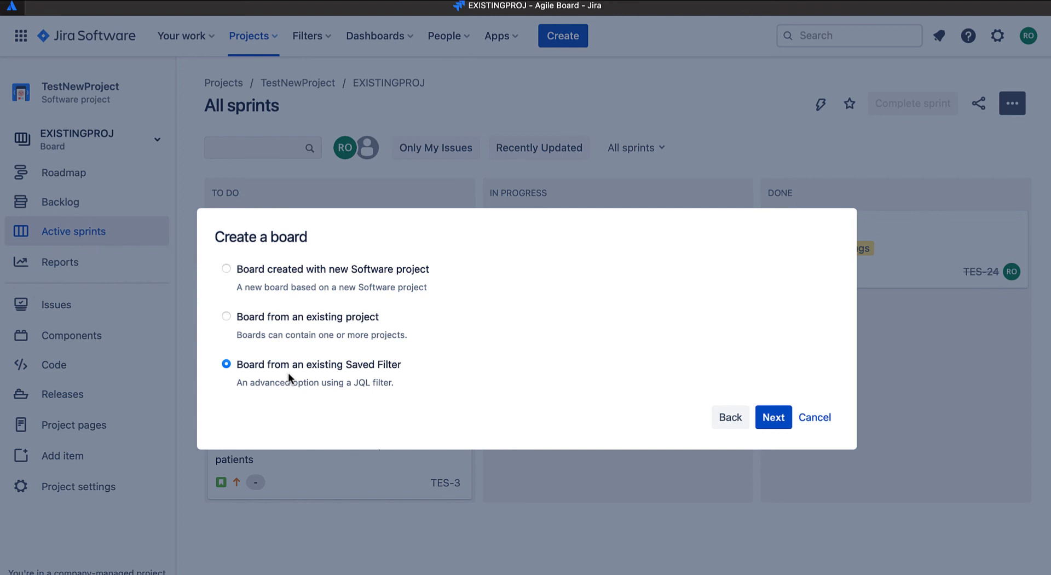
{"action": "mouse_move", "coordinate": [297, 377]}
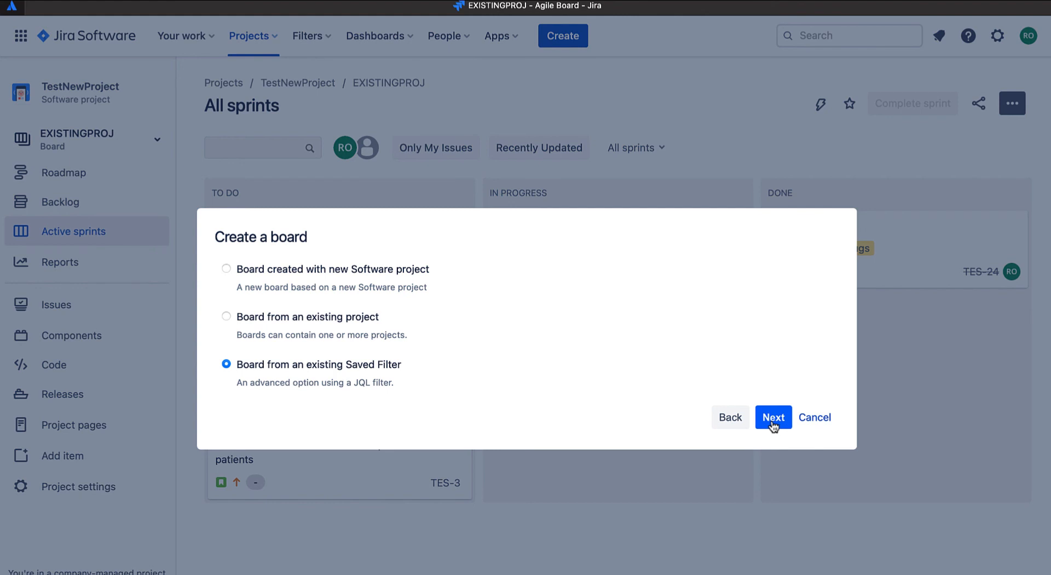
{"action": "left_click", "coordinate": [773, 417]}
{"action": "type", "text": "Production B"}
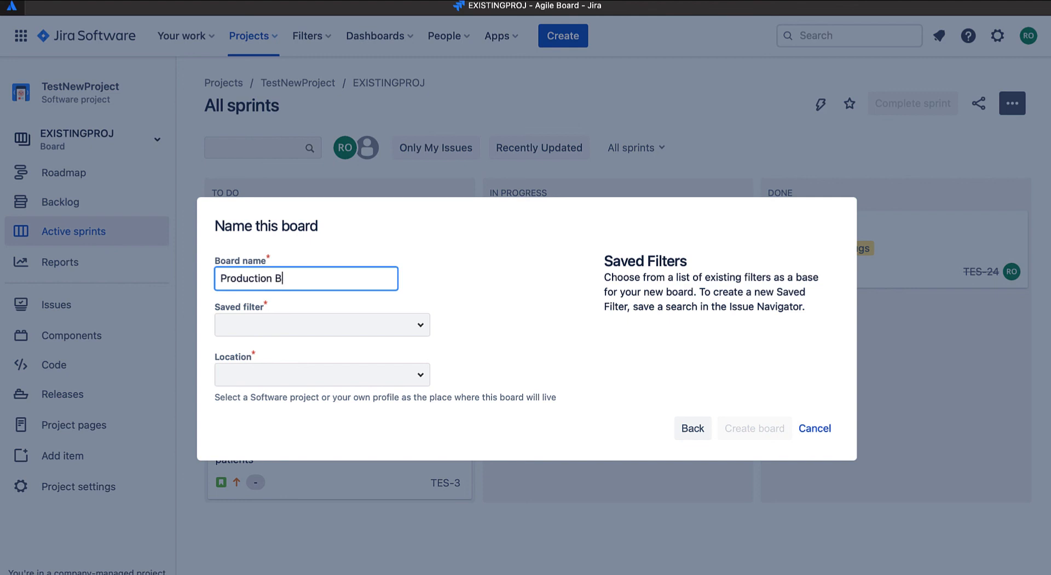
Base the Production Board on the TESTPRODFILTER saved filter and choose its location.
{"action": "key", "text": "Backspace"}
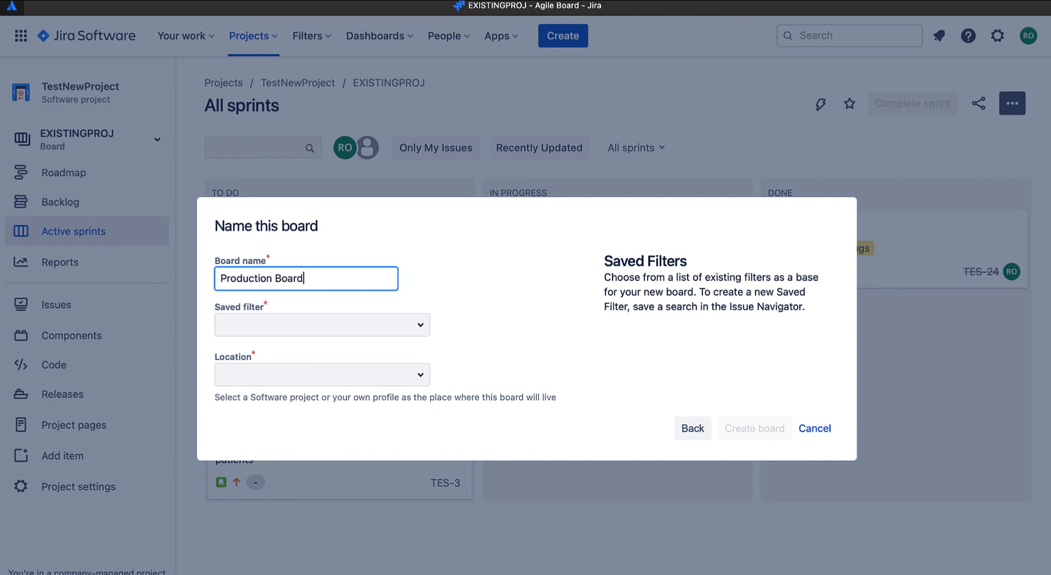
{"action": "left_click", "coordinate": [322, 324]}
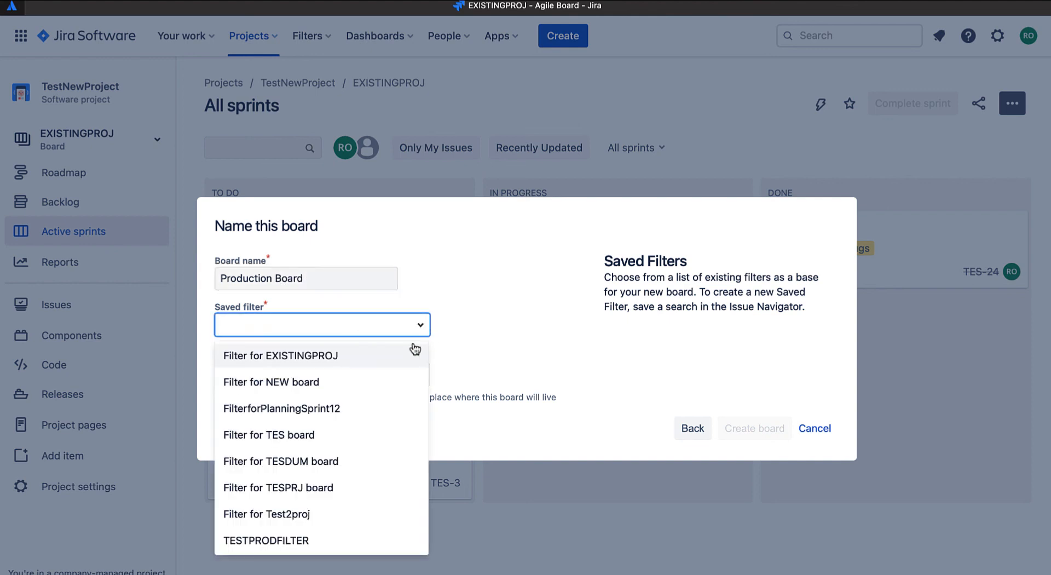
{"action": "left_click", "coordinate": [268, 540]}
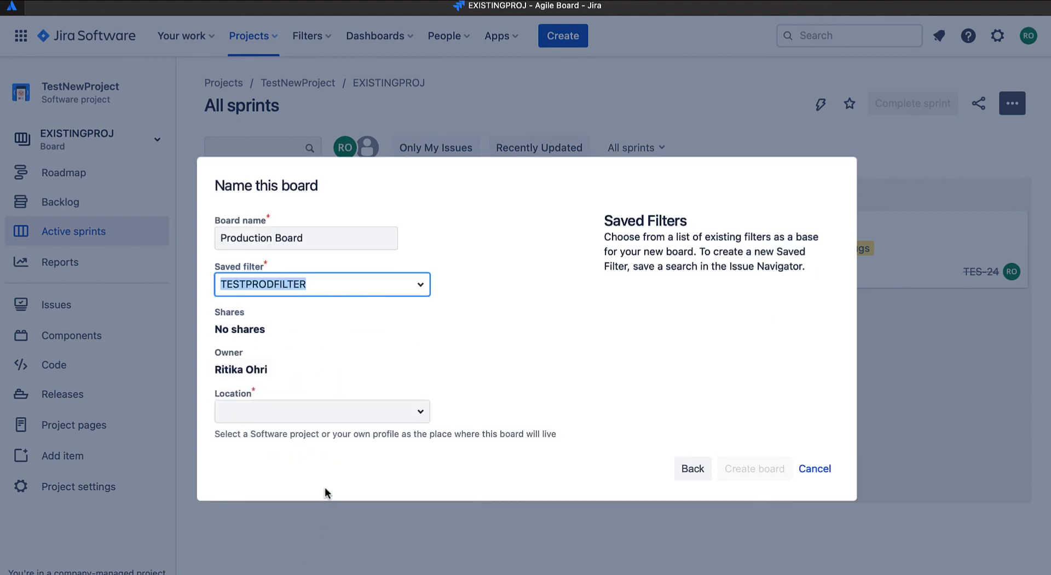
{"action": "left_click", "coordinate": [322, 410]}
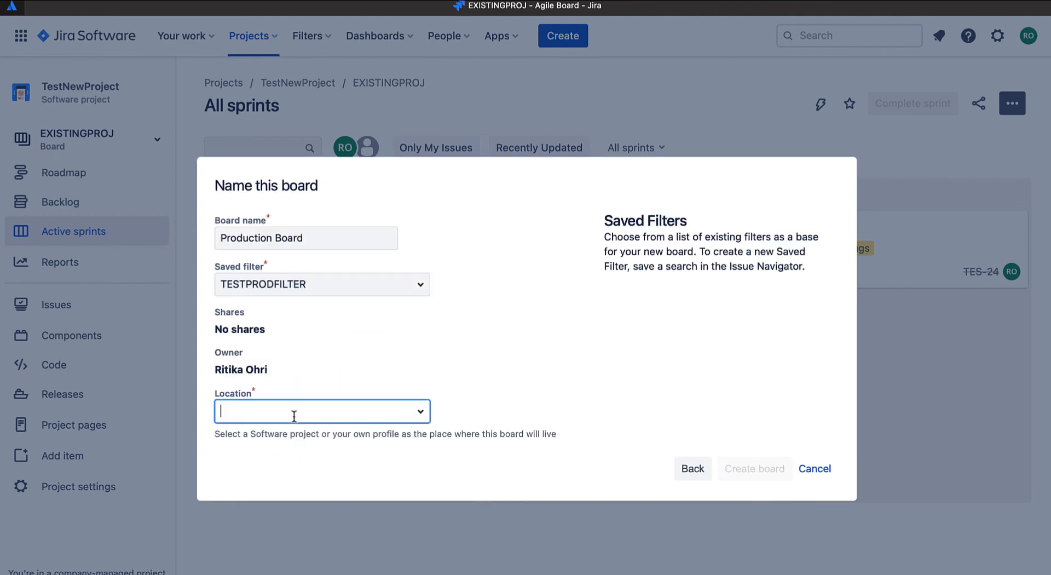
{"action": "left_click", "coordinate": [322, 410]}
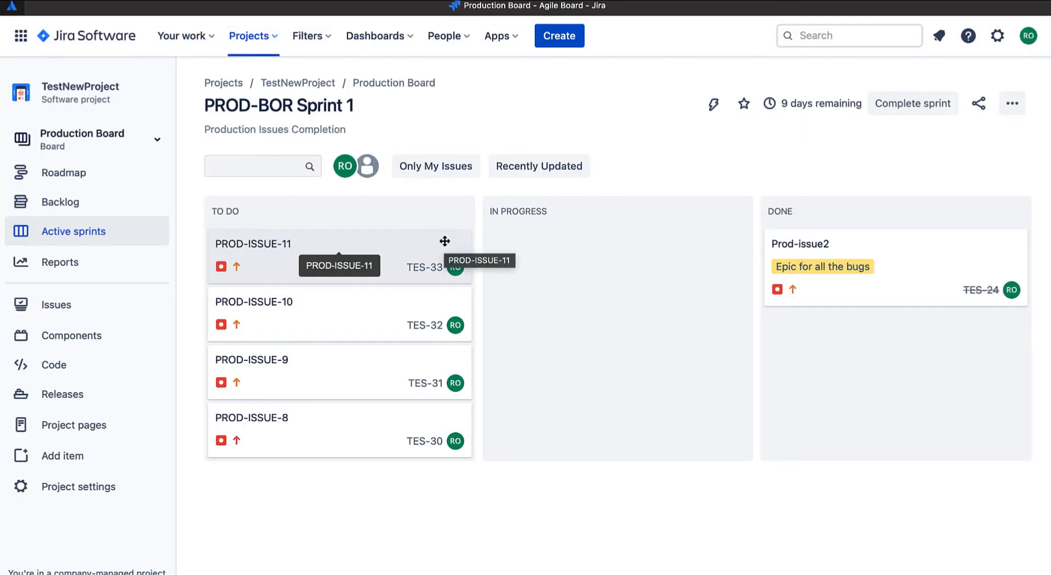
{"action": "mouse_move", "coordinate": [848, 254]}
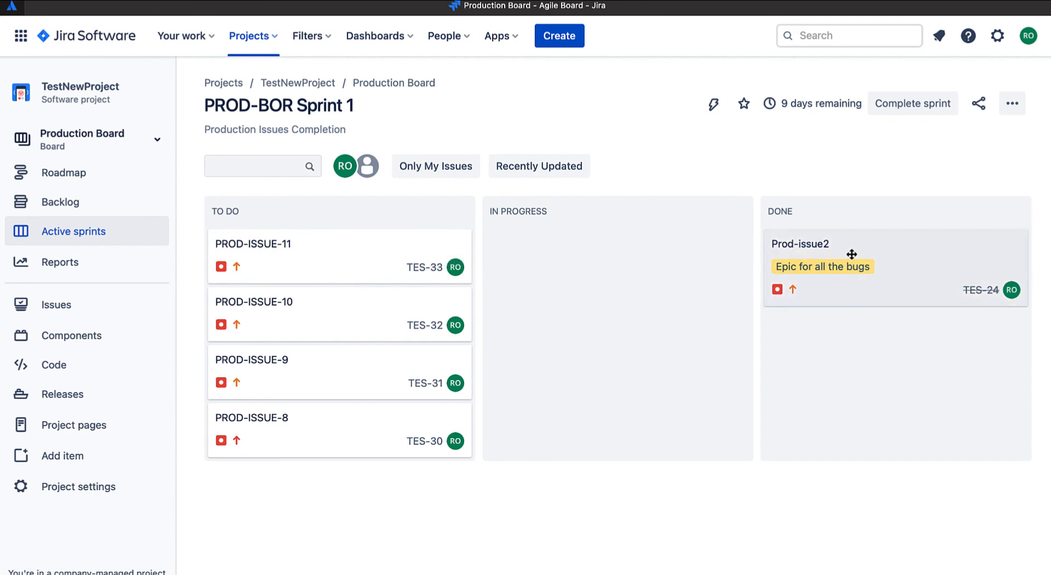
{"action": "mouse_move", "coordinate": [681, 252]}
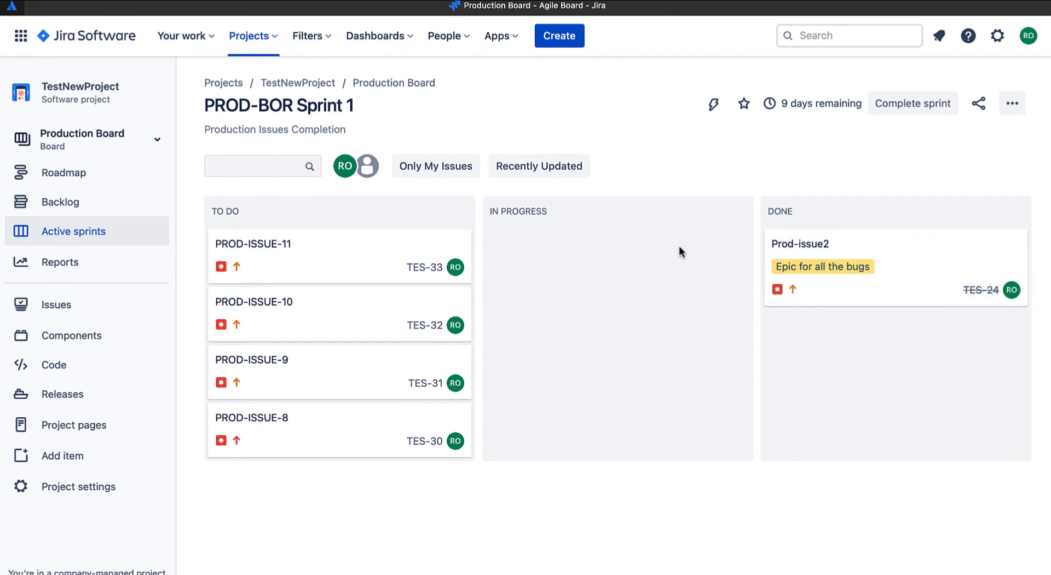